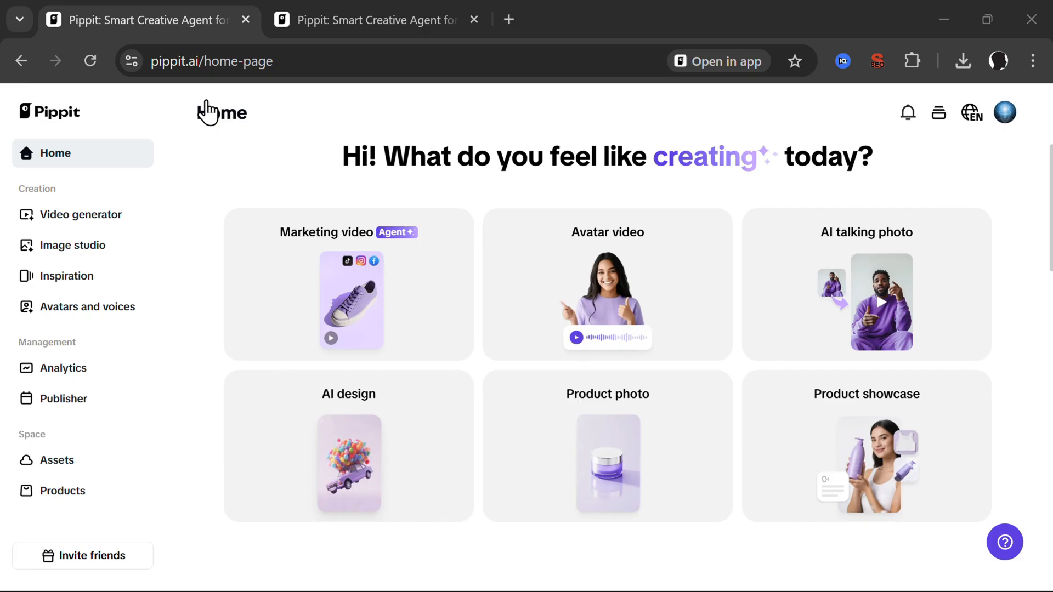
mouse_move(336, 92)
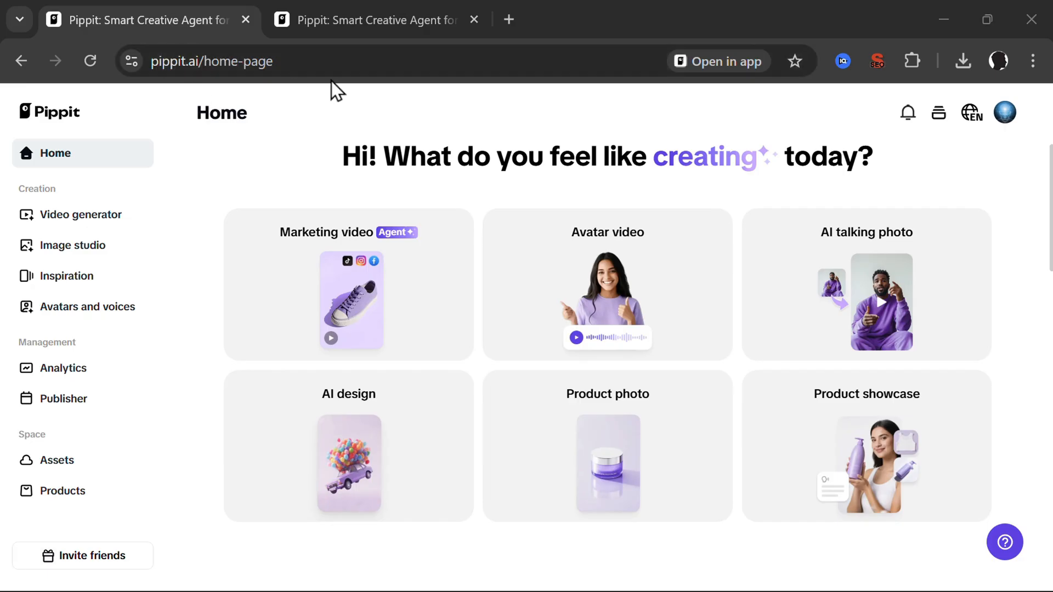
mouse_move(282, 148)
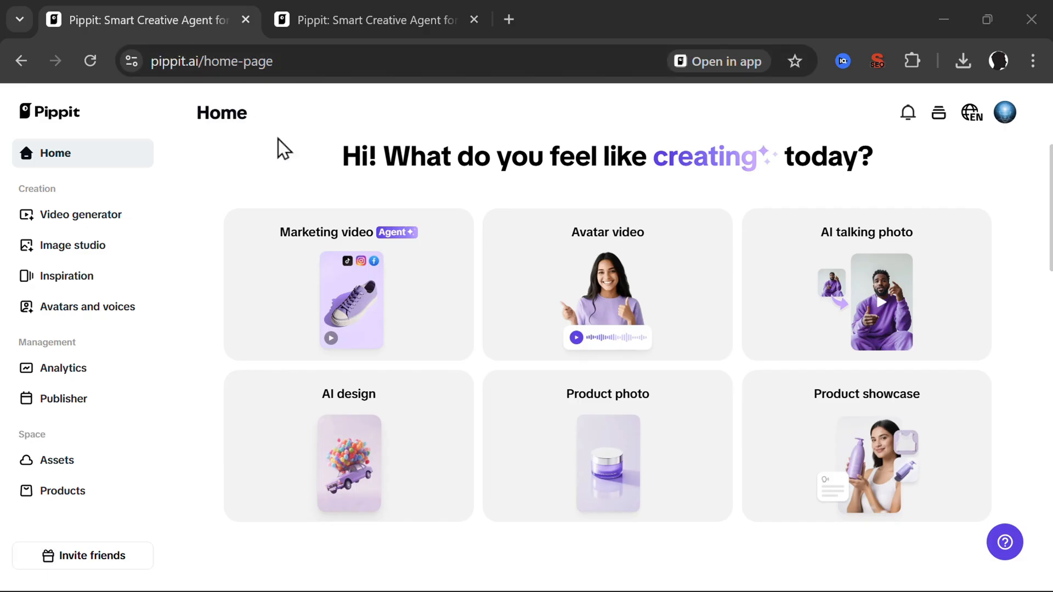
mouse_move(592, 250)
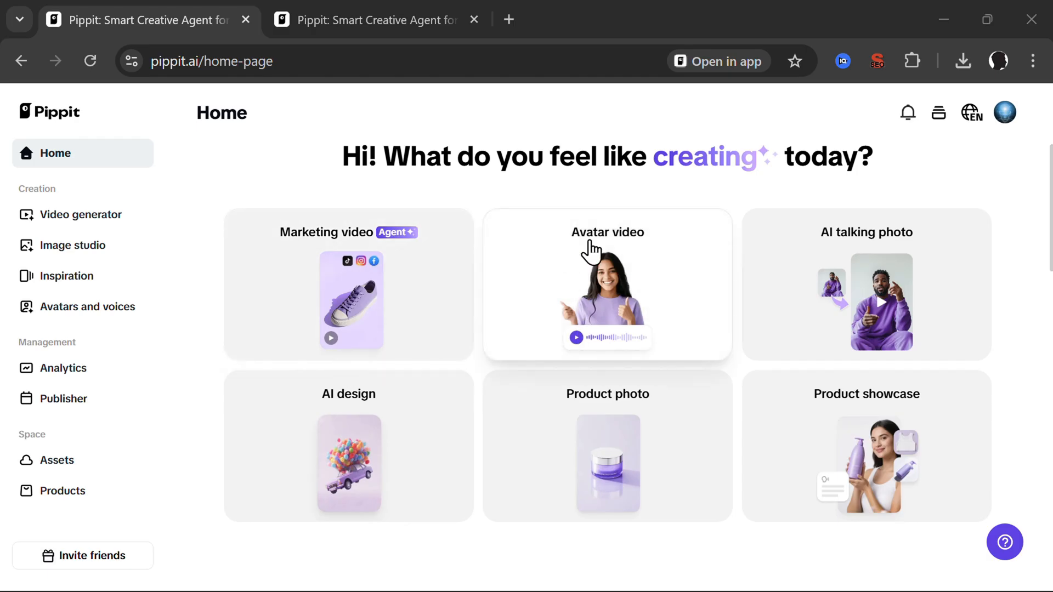
mouse_move(914, 409)
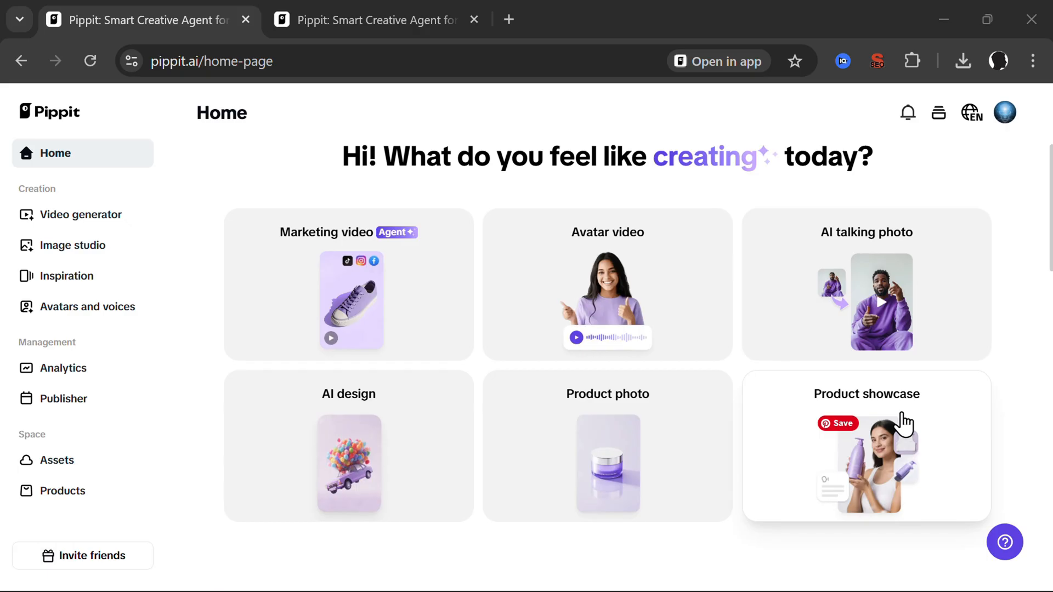
- Start a new product showcase video from the Pippit home page
click(866, 445)
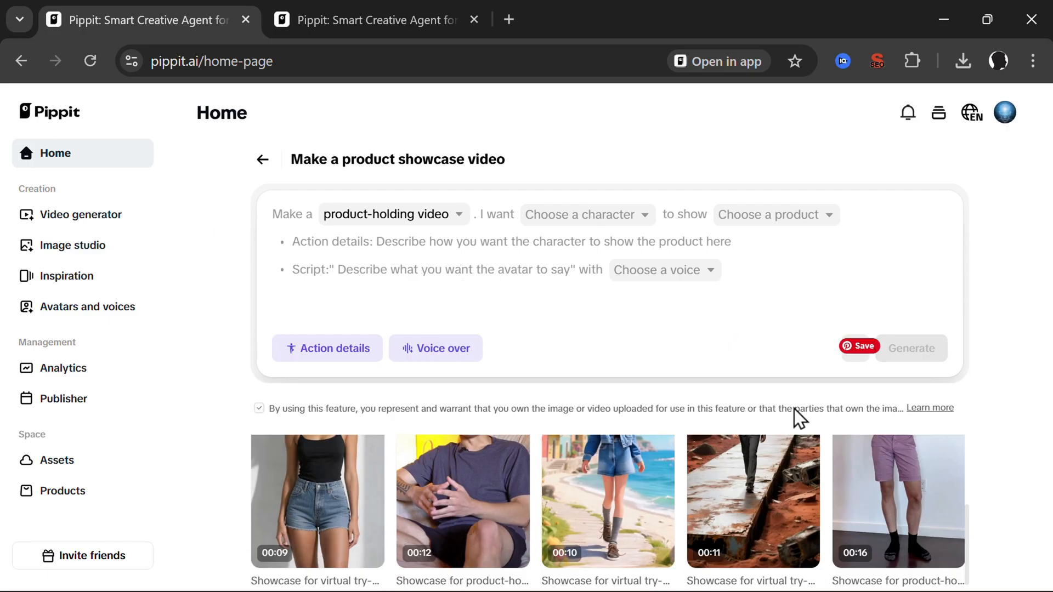
- Choose the upload-your-own-image option in the character dropdown
click(859, 348)
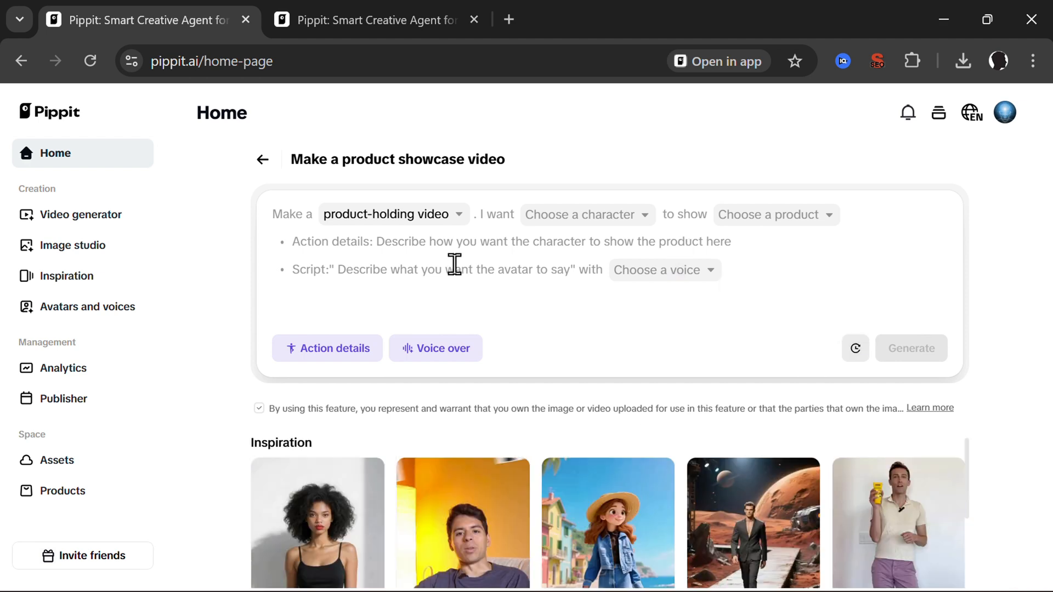
mouse_move(475, 236)
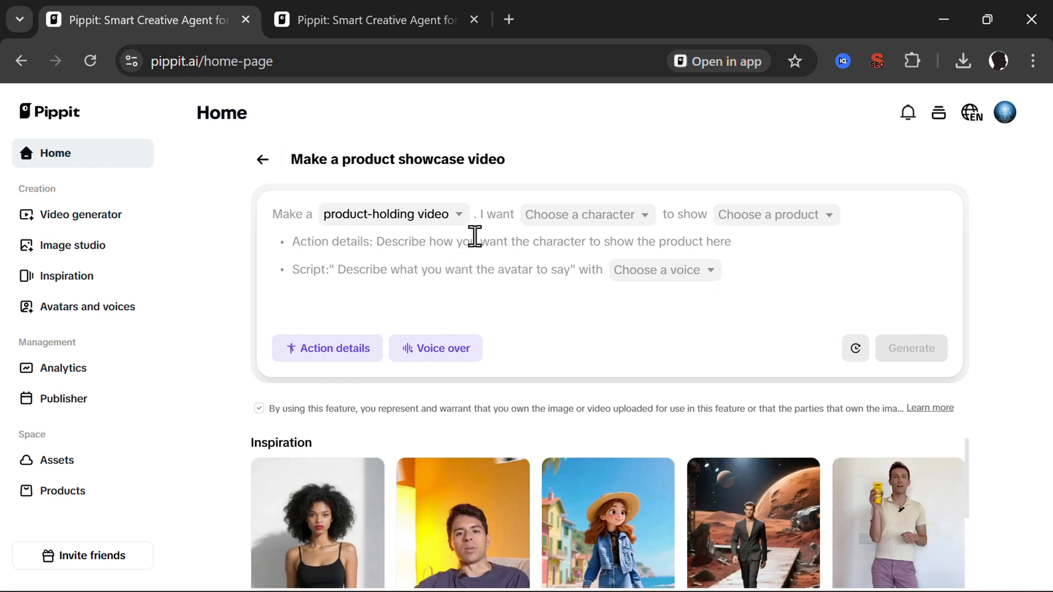
click(393, 214)
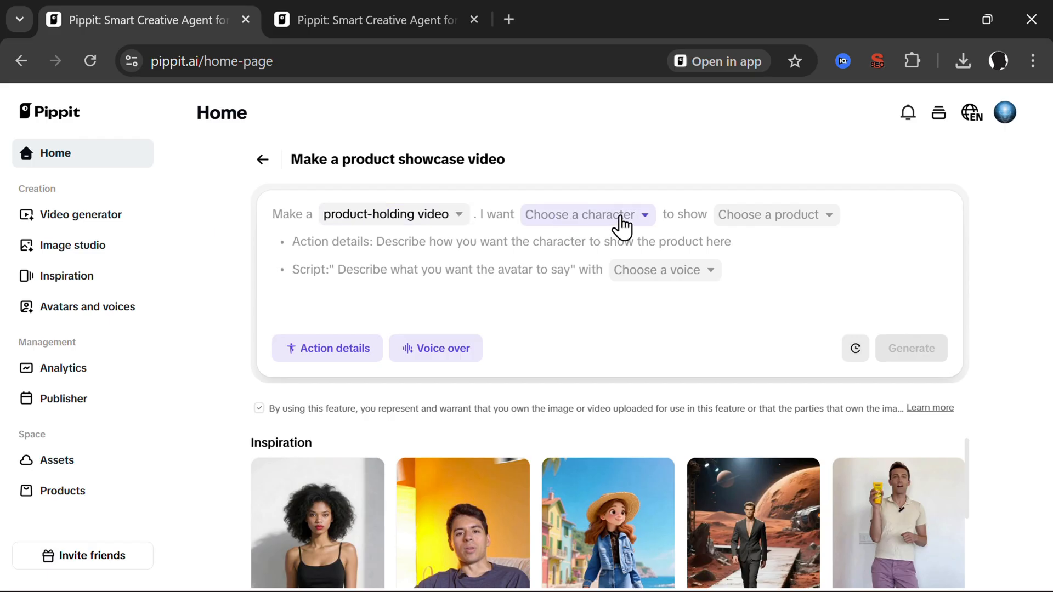
click(583, 215)
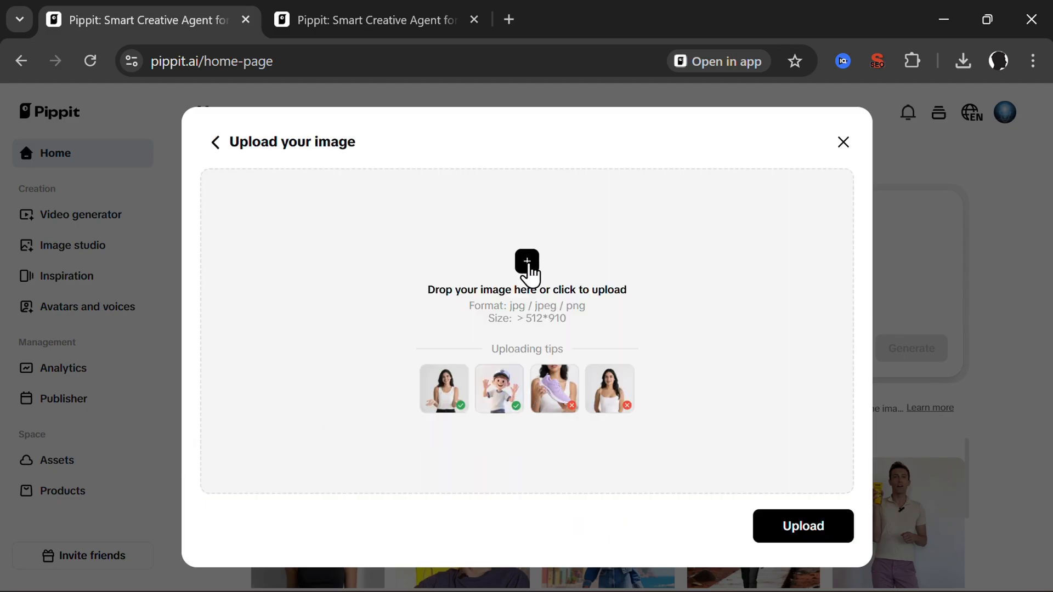
- Upload photo 41aSngd1MIL of the suited man as the character and accept the crop
click(527, 263)
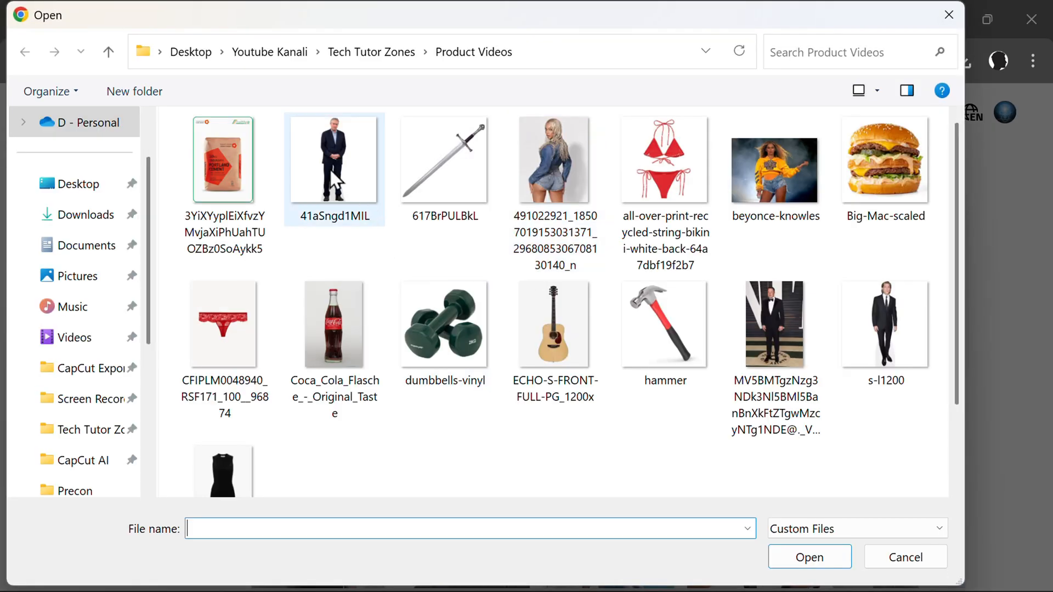
click(334, 159)
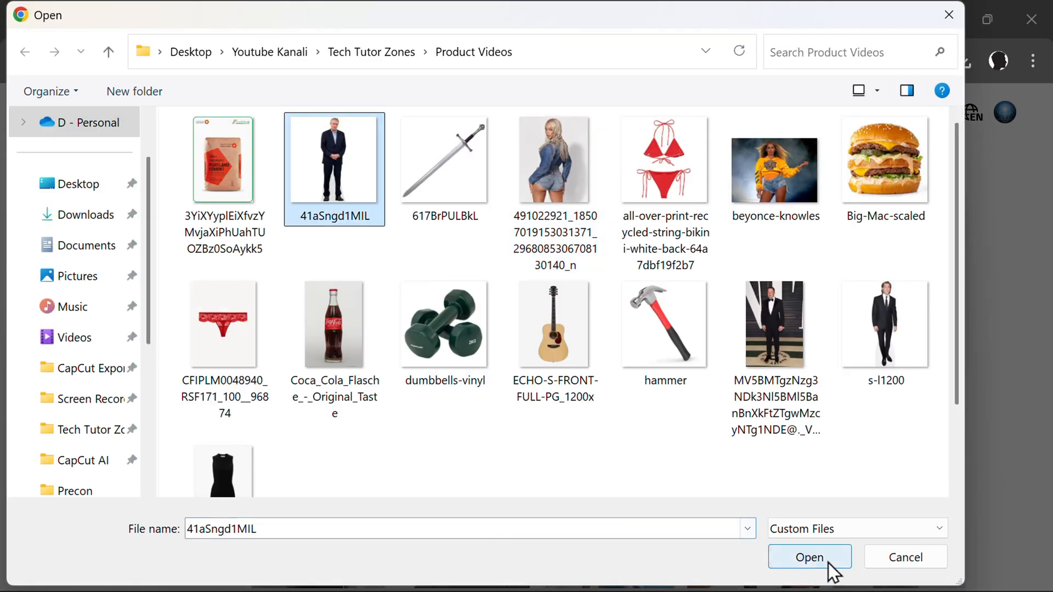
click(808, 557)
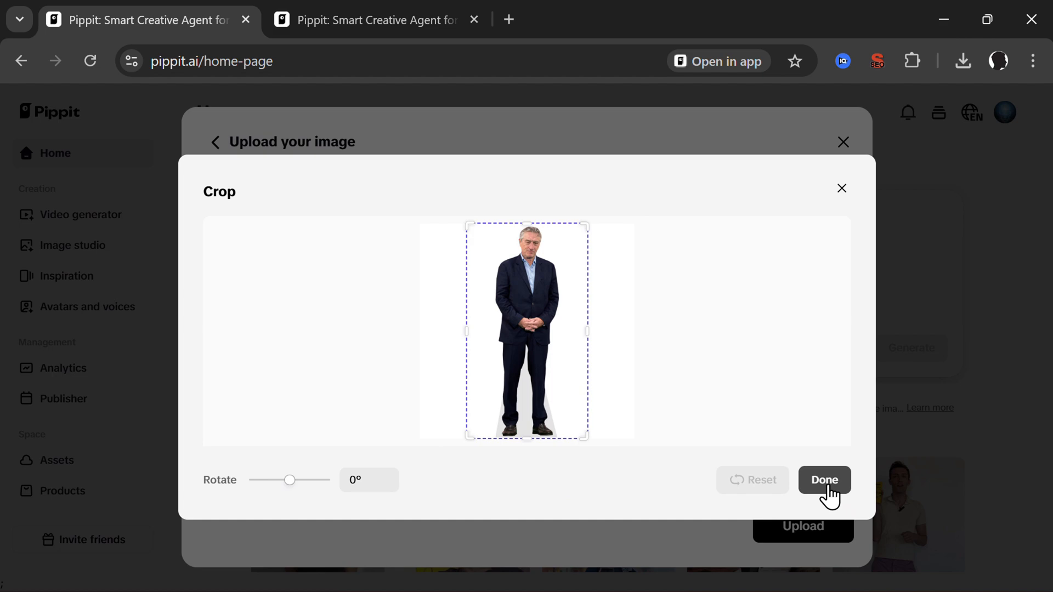
click(824, 480)
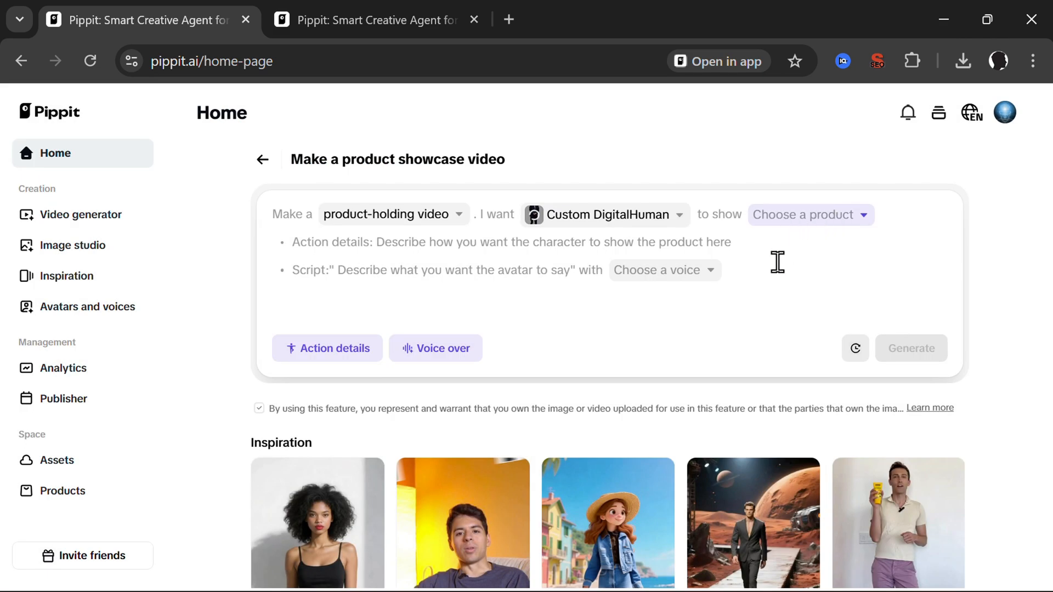
- Upload hammer.jpg from the computer as the product
click(806, 214)
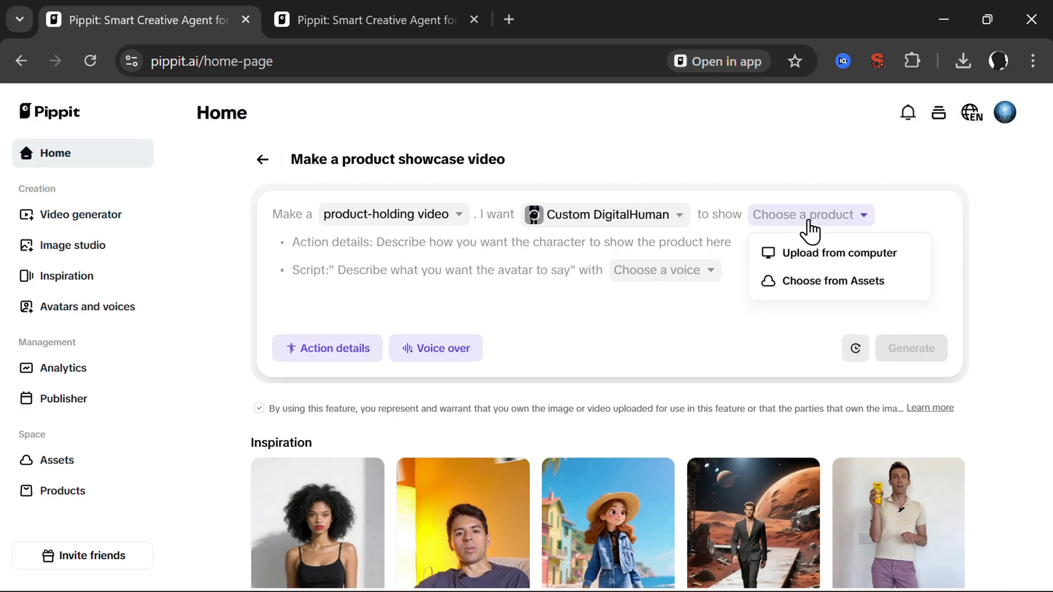
click(840, 253)
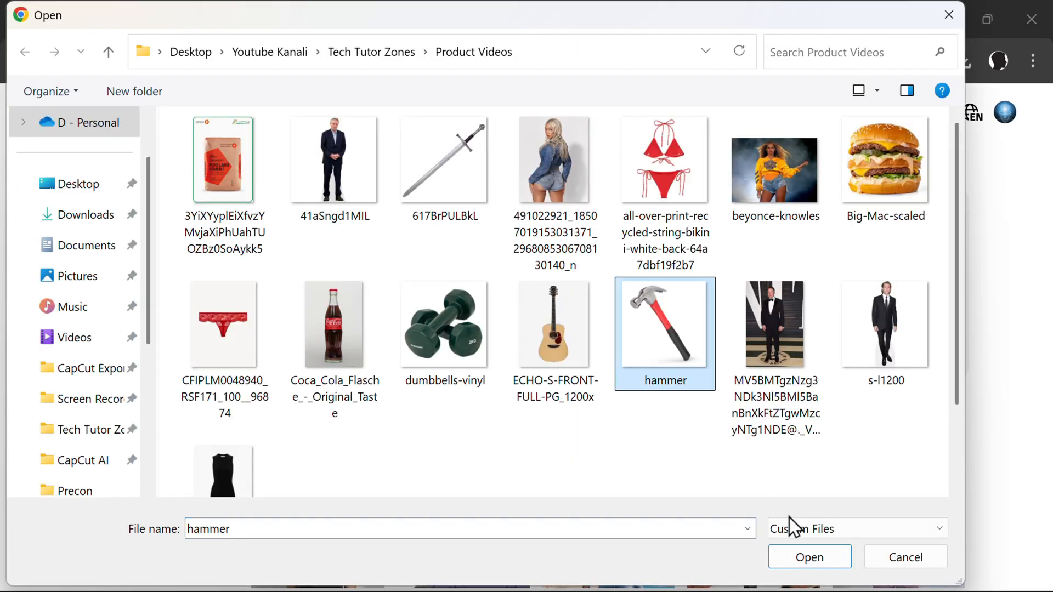
click(809, 557)
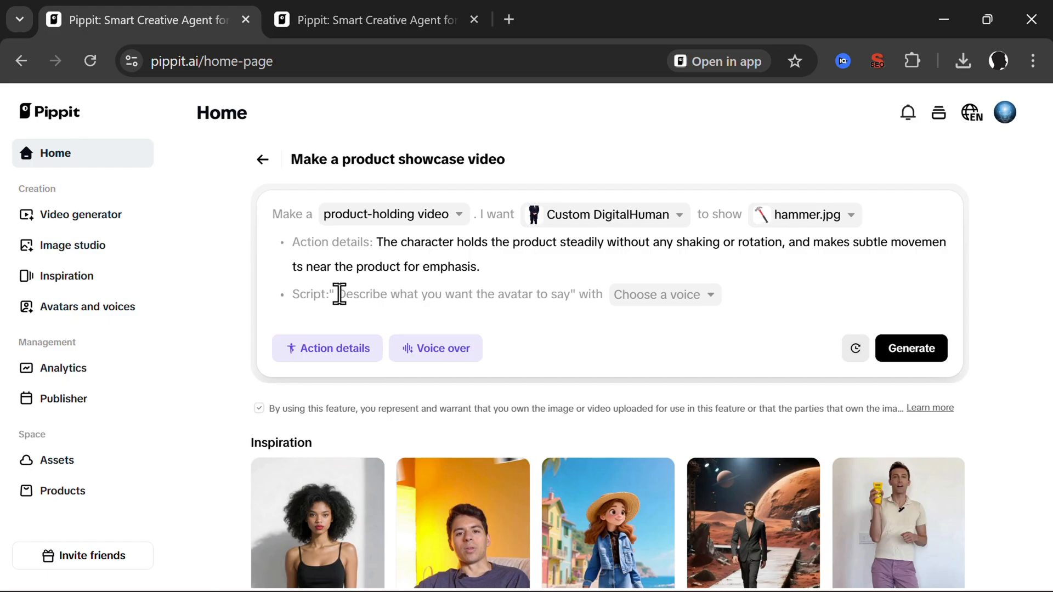
- Enter the script praising the hammer and select the Marcus in the living room voice
text(I really like this hammer it is so amazing ho how i like it. you can do whatever you want with it. It is hard, scary but effective. Are you talking to me? Are you? I am asking you.)
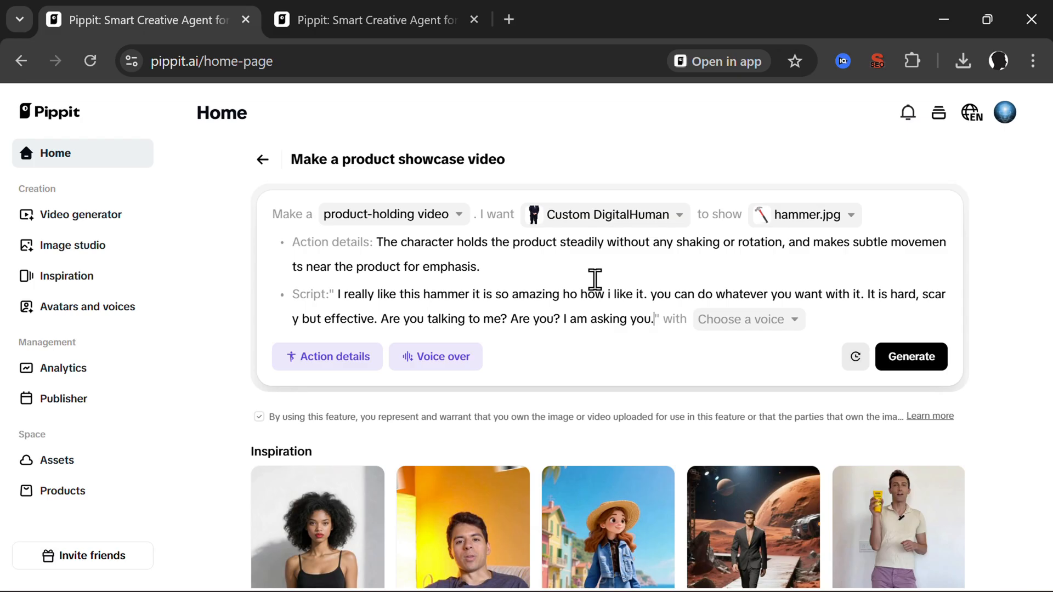
click(742, 319)
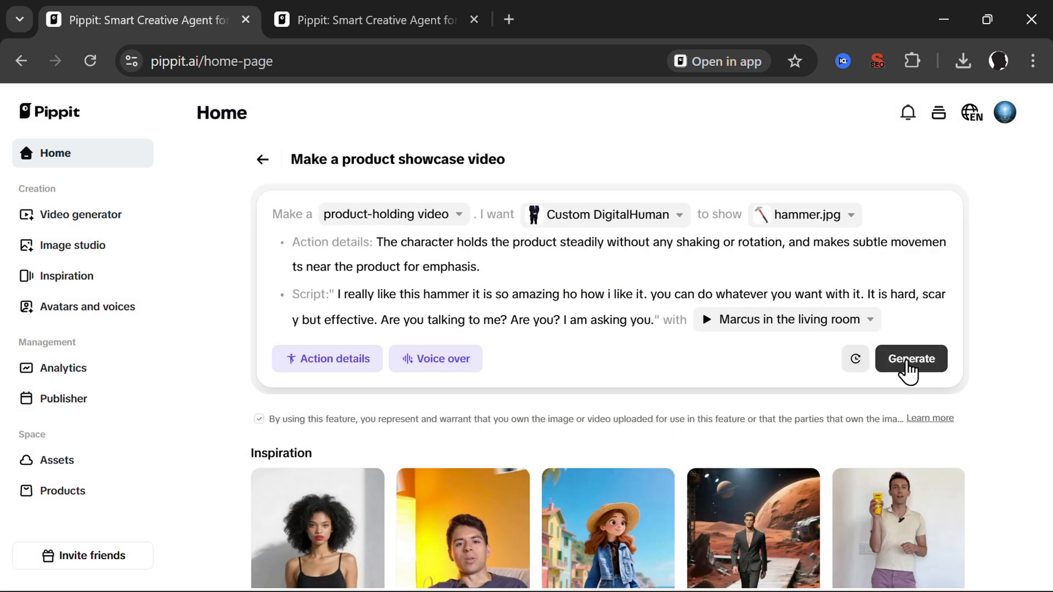
- Generate images, pick the third hammer-holding image, and generate the video from it
click(911, 358)
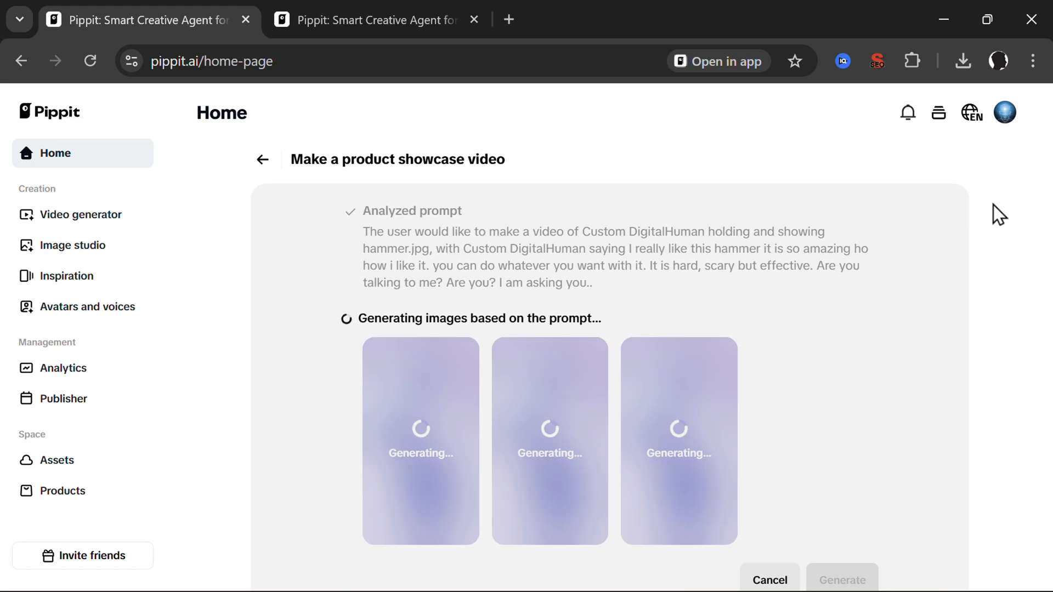
mouse_move(895, 257)
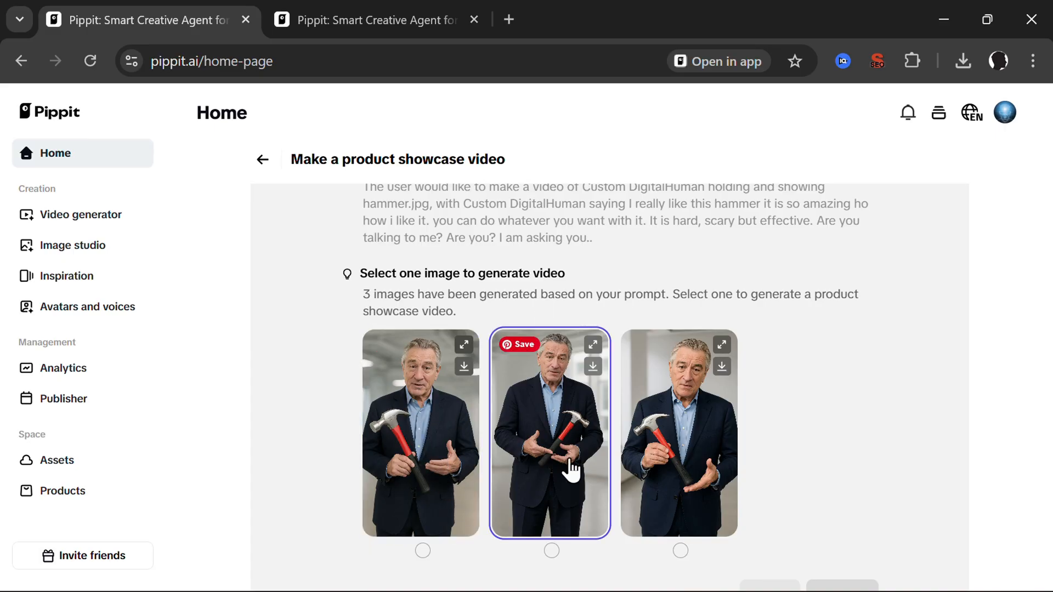
click(678, 416)
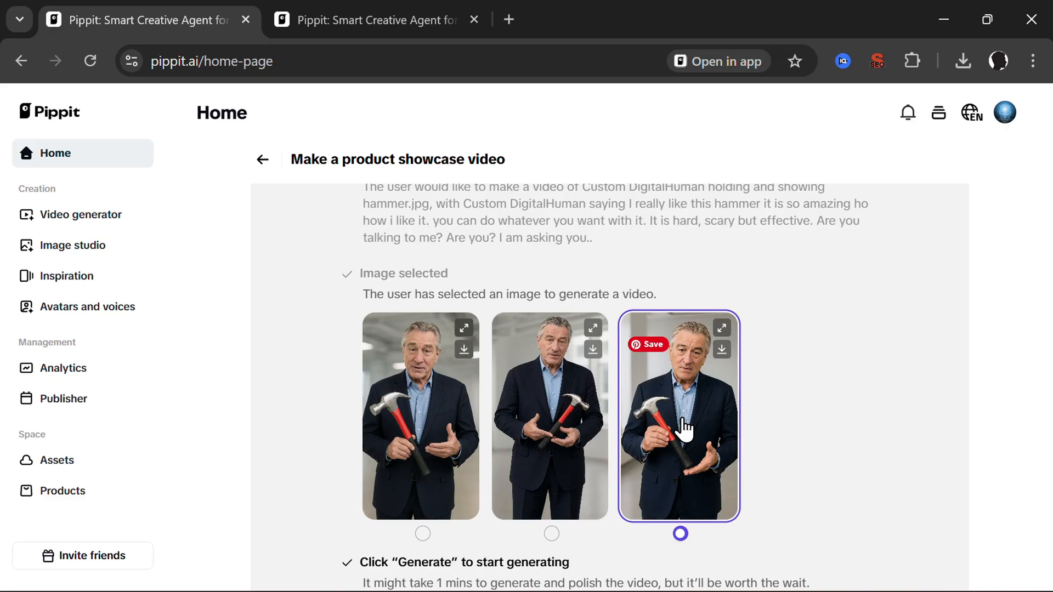
scroll(down, 3)
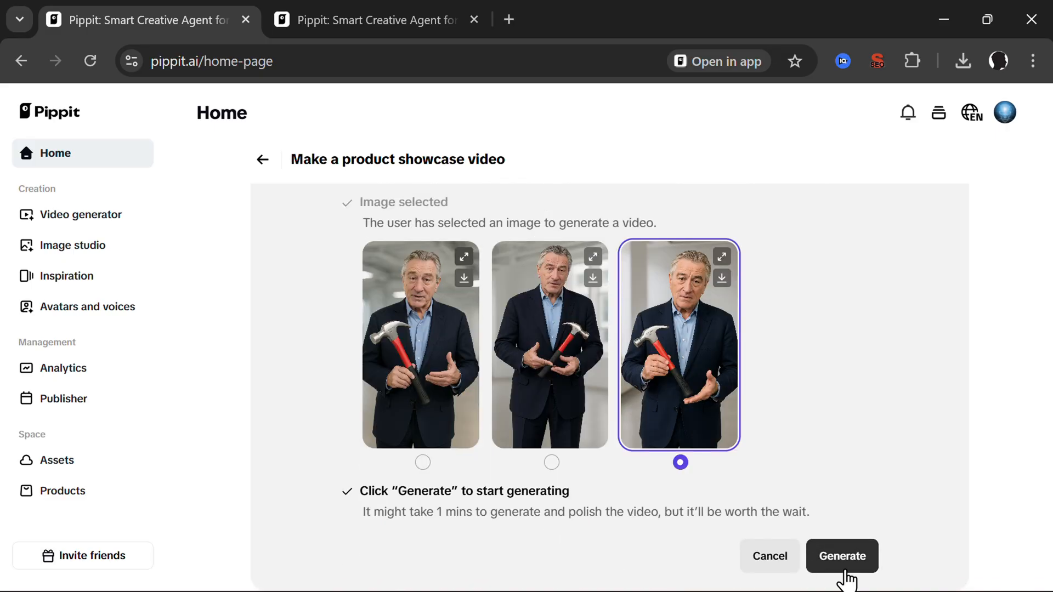
click(841, 556)
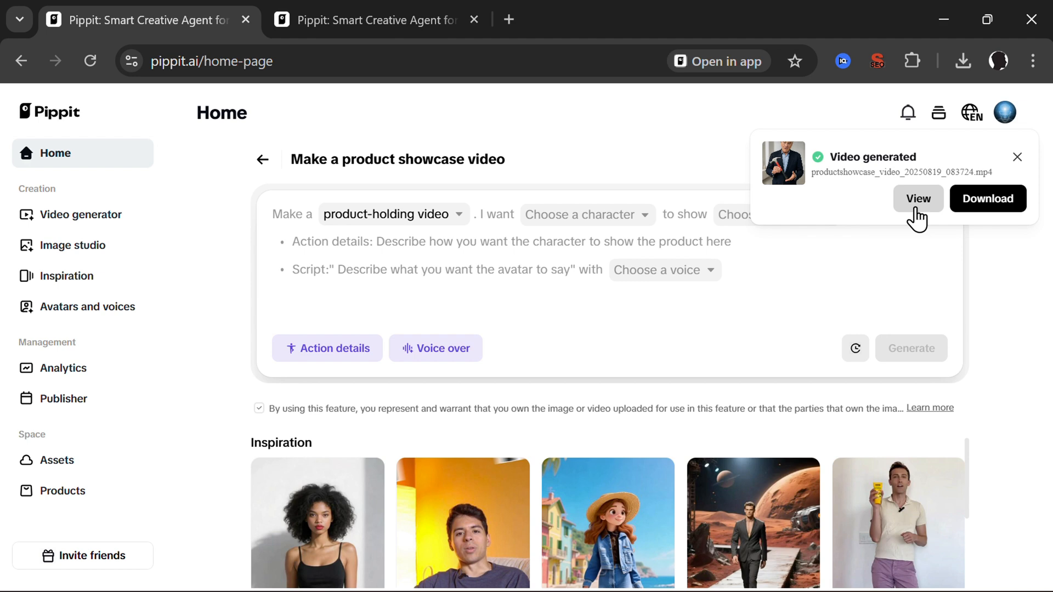
click(918, 199)
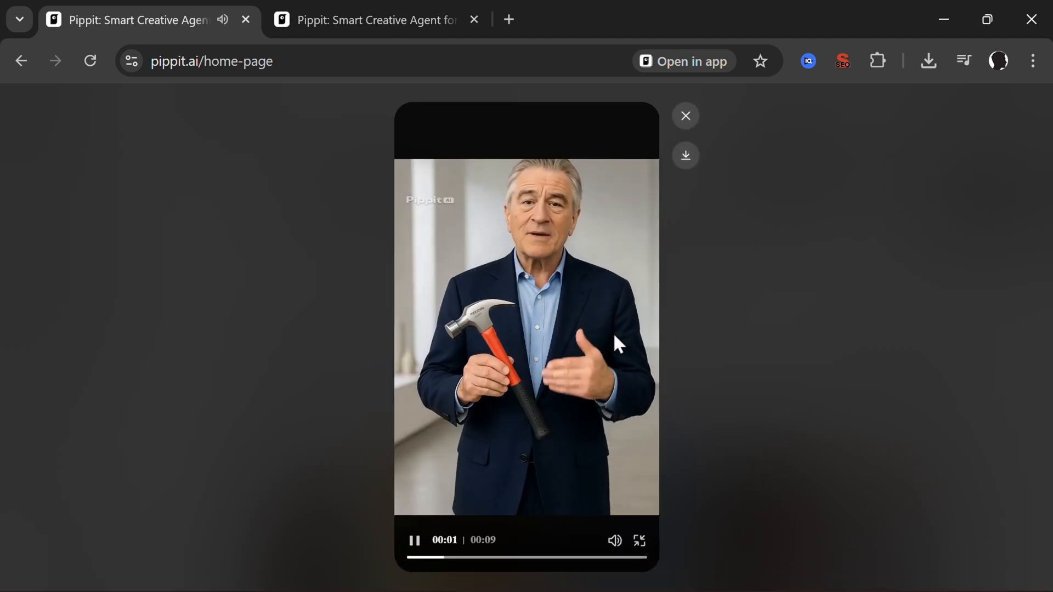
mouse_move(736, 366)
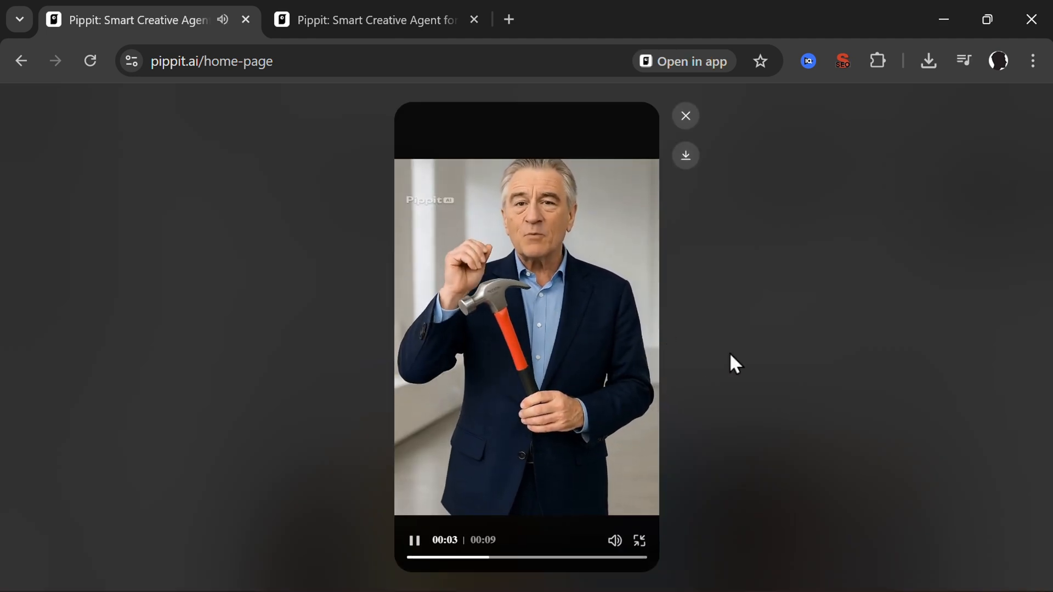
click(638, 541)
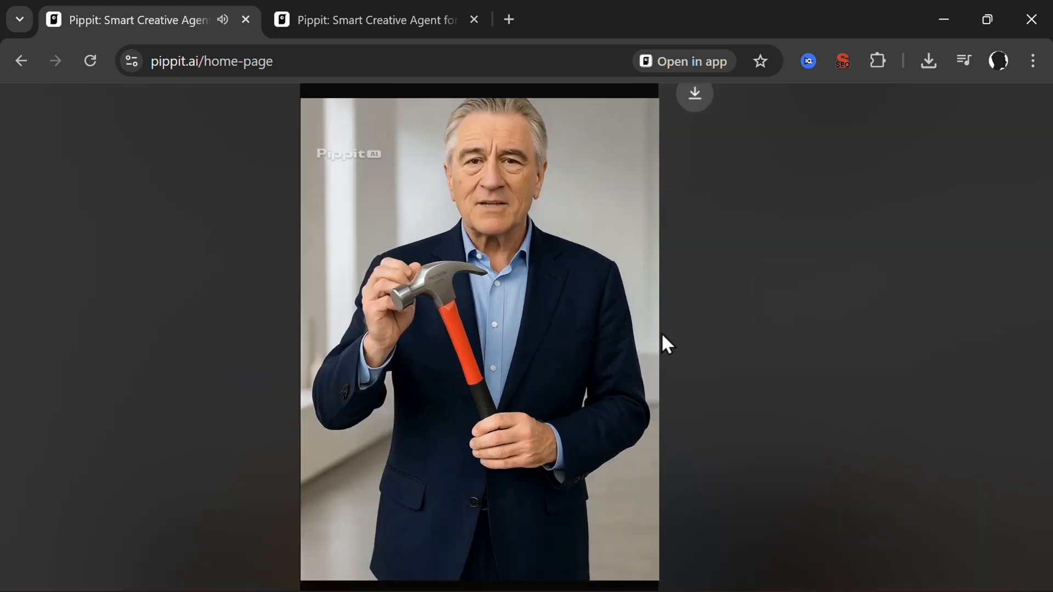
click(478, 336)
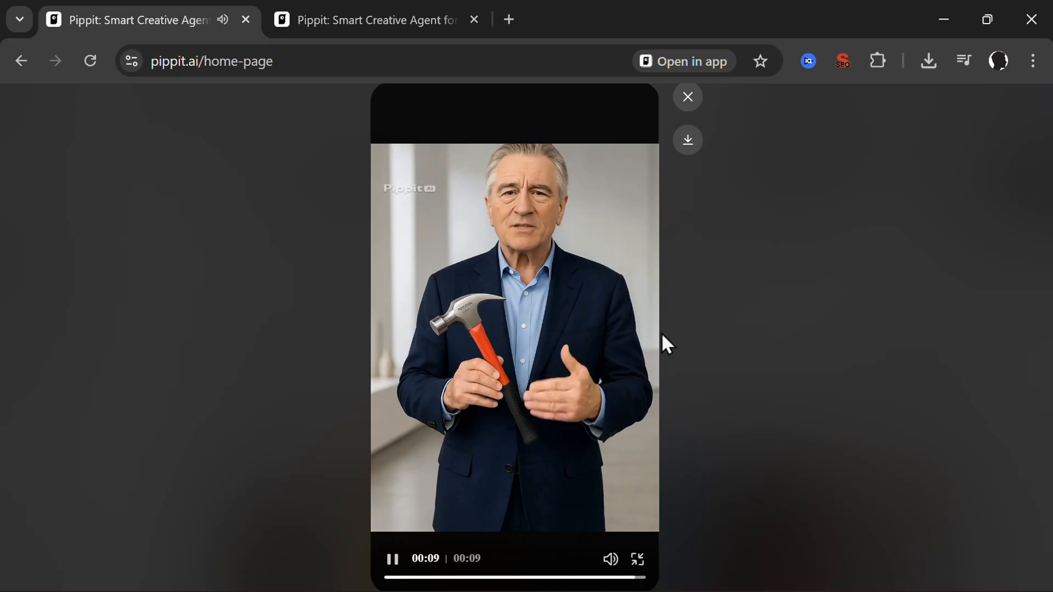
click(393, 558)
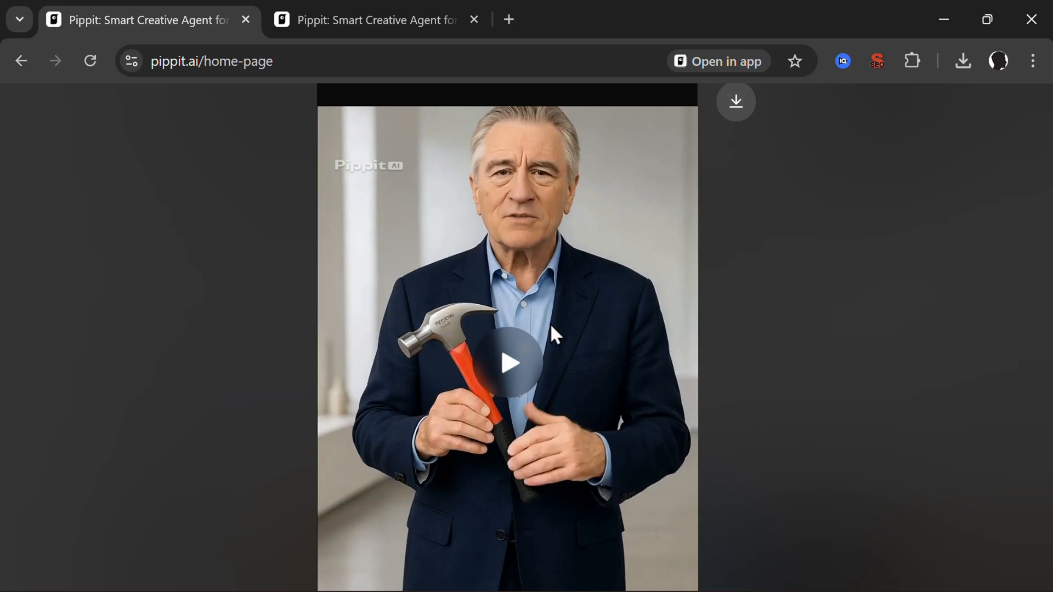
click(507, 364)
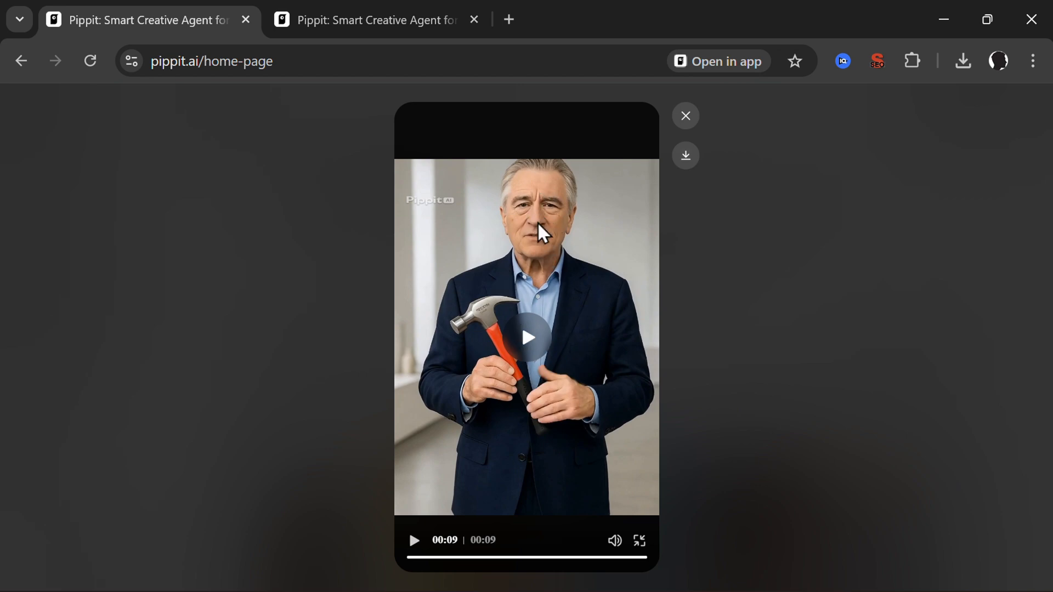
mouse_move(458, 306)
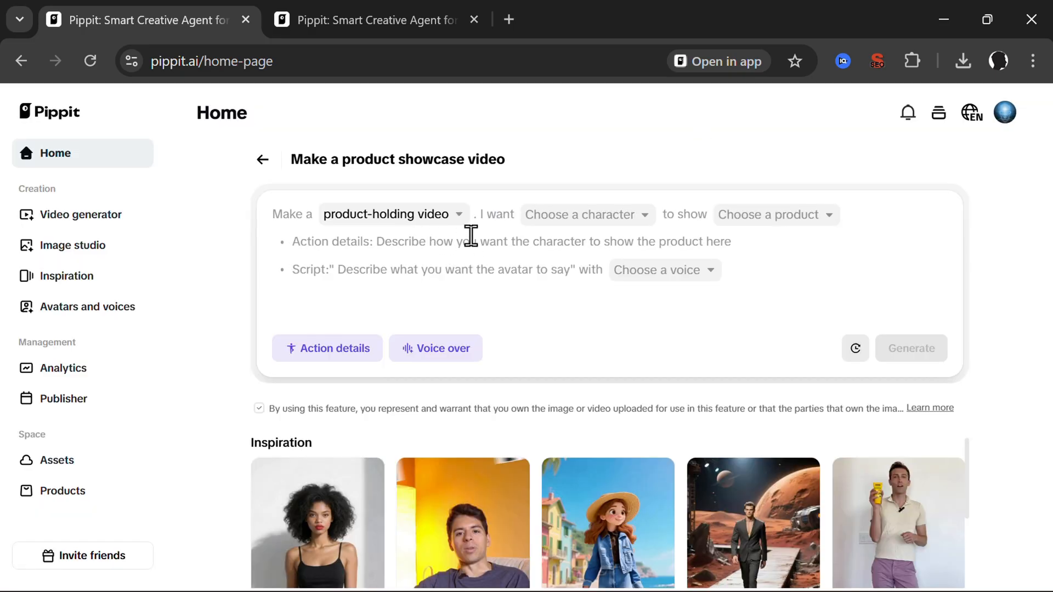
mouse_move(393, 214)
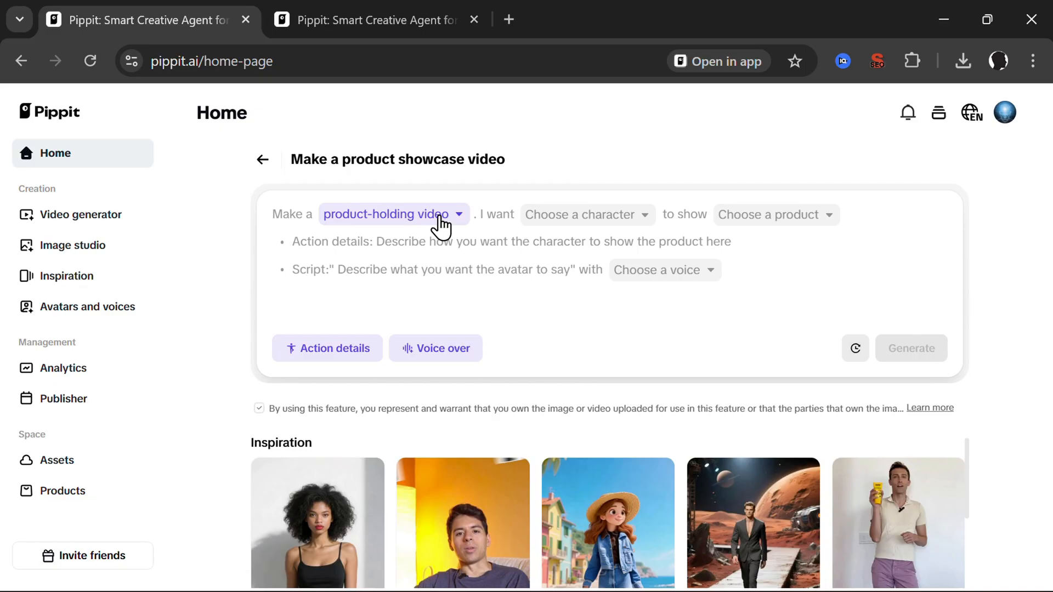
- Upload the photo of the woman in denim as the character
click(585, 215)
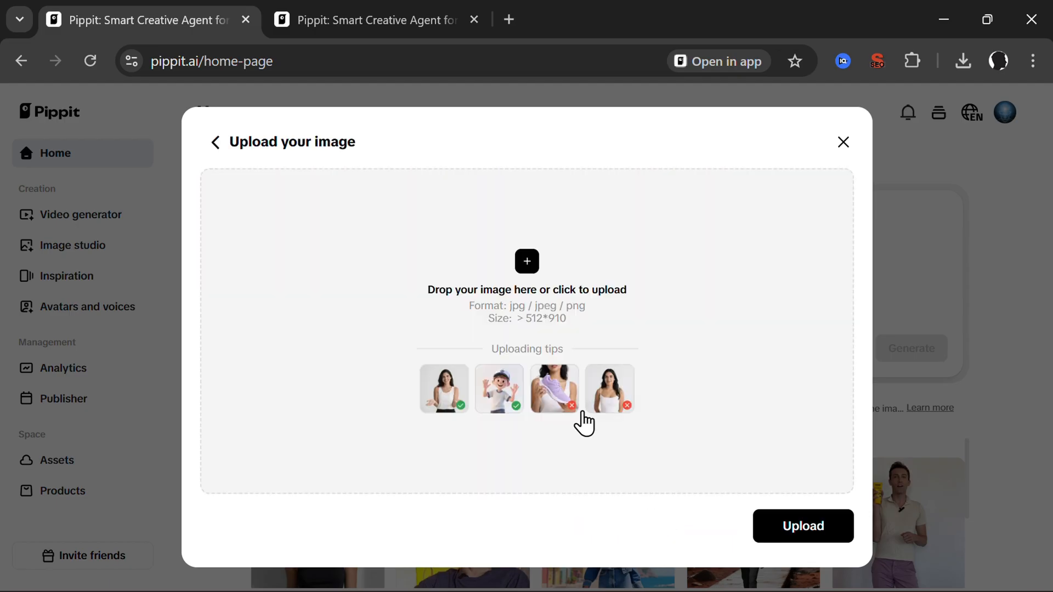
click(527, 261)
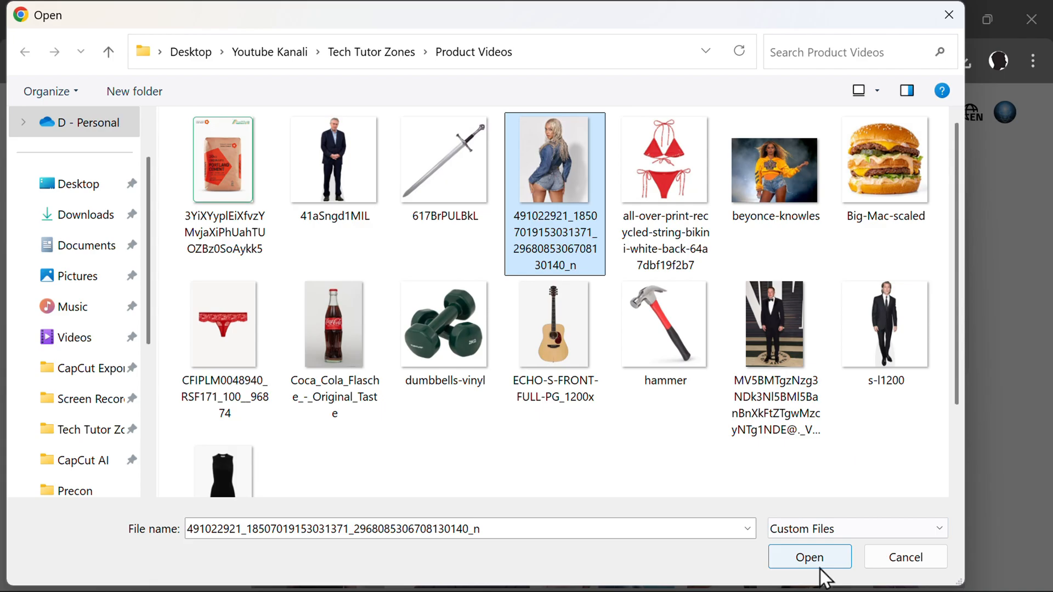
click(809, 556)
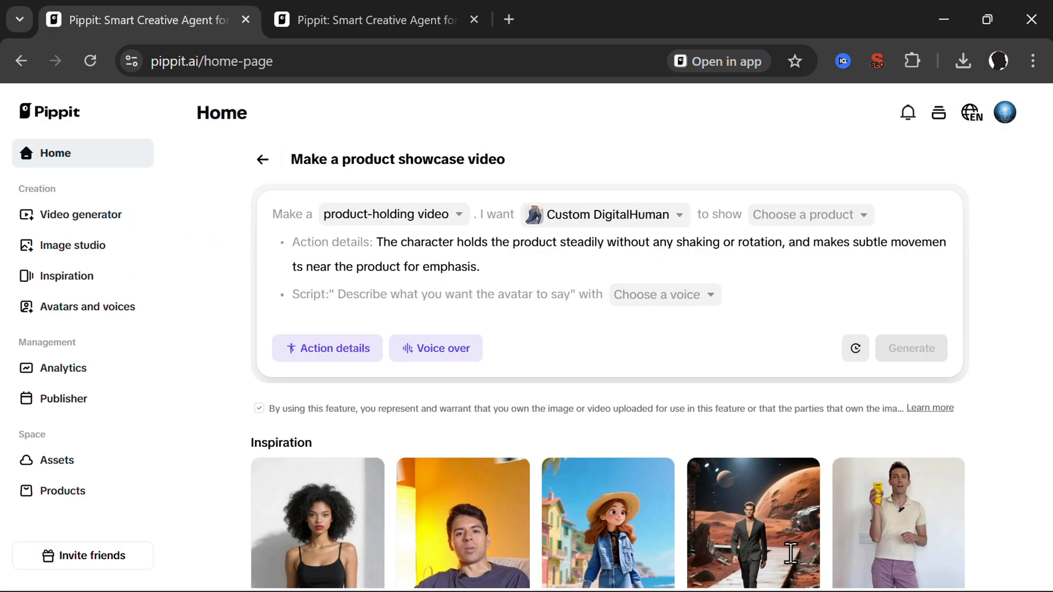
- Add the sword image, enter the forest-sword script, and confirm voice Olivia in the living room2(1)
click(810, 214)
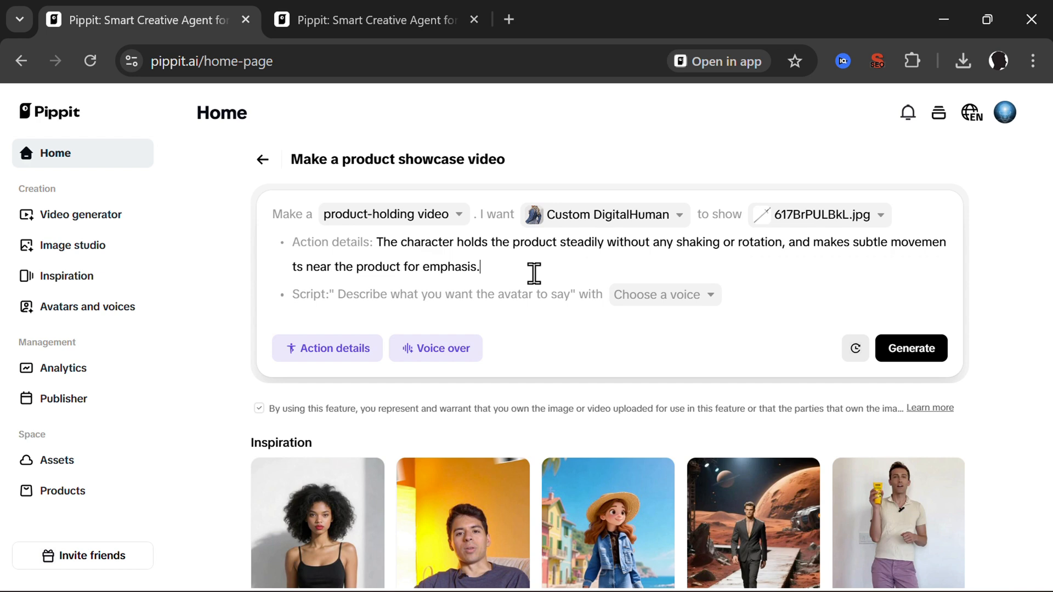
mouse_move(457, 301)
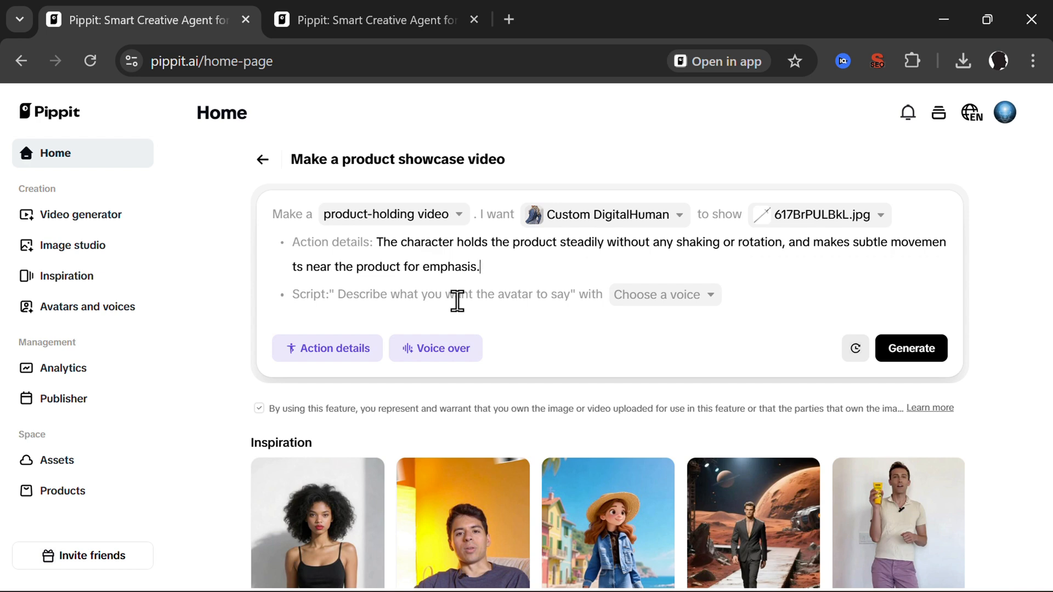
text(Baby boy I am often going to the forest and when I do I carry this sword because it helps me beat down bears and other wild animals. I really really really adore this sword.)
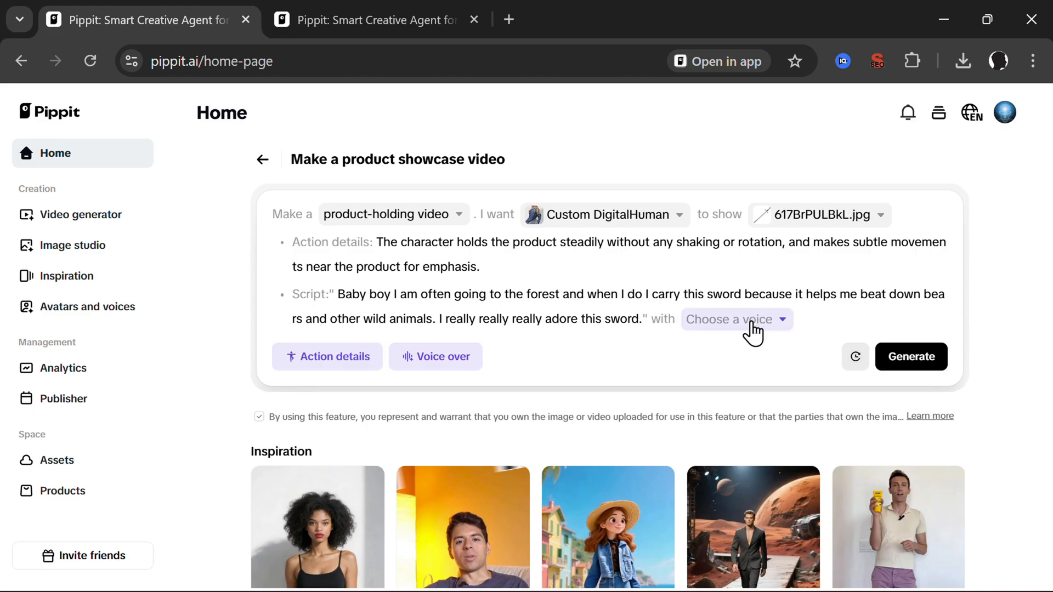
click(729, 319)
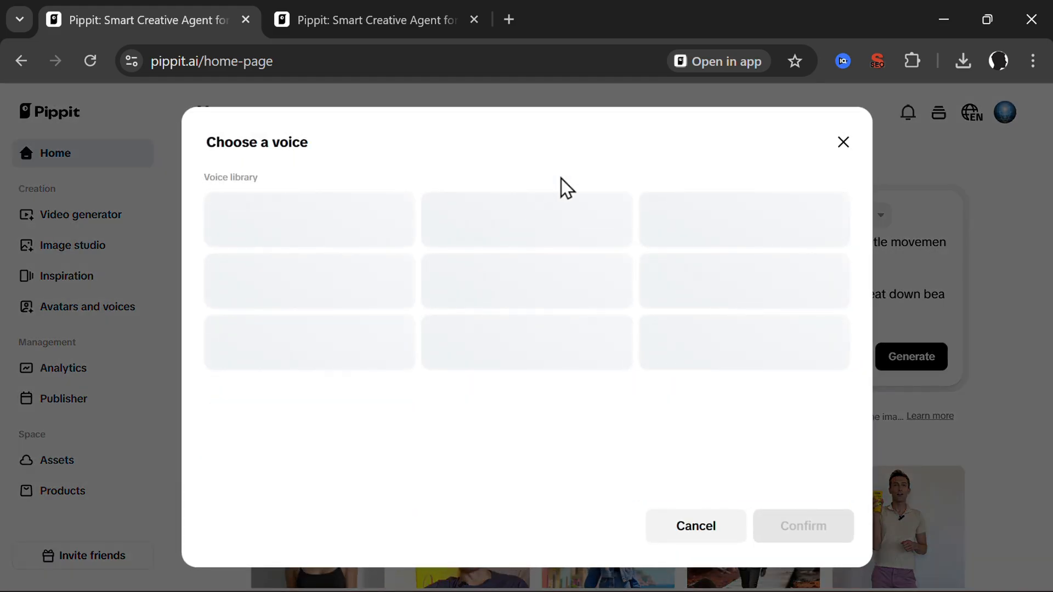
click(745, 476)
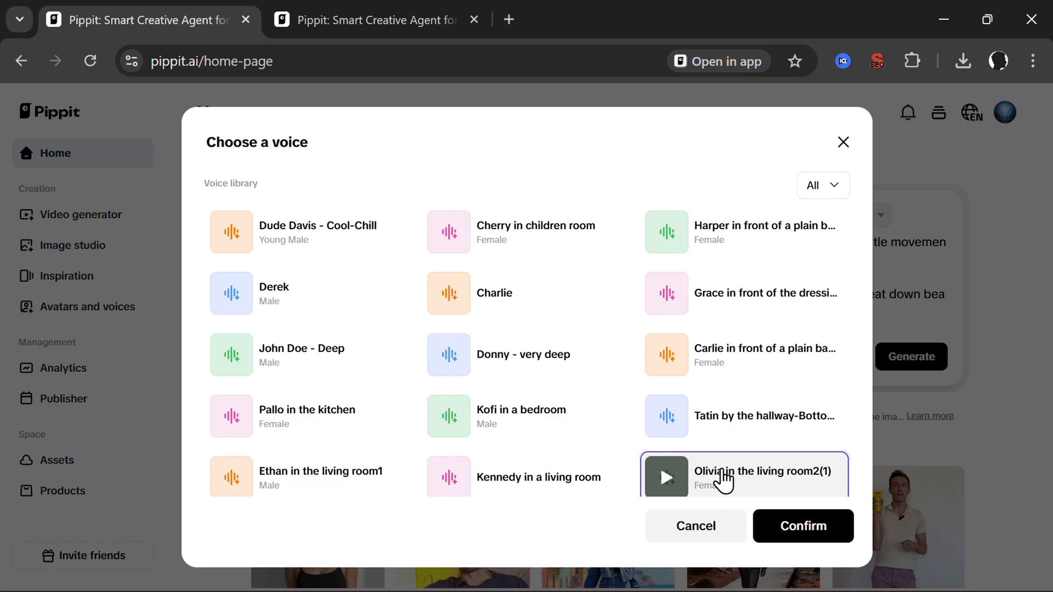
click(802, 526)
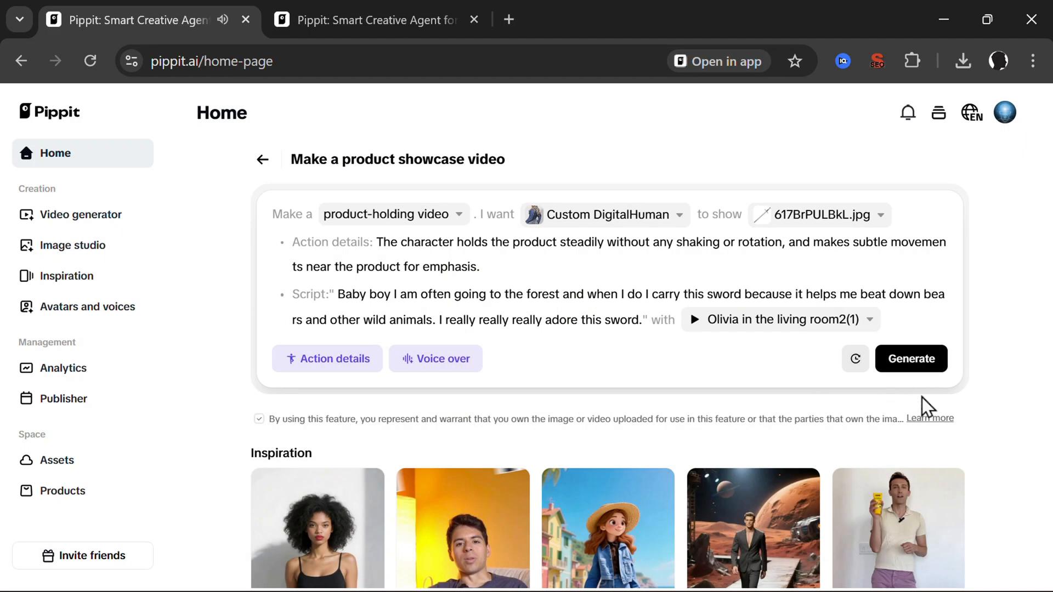
- Generate preview images, then generate the video from the third woman-with-sword image
click(912, 359)
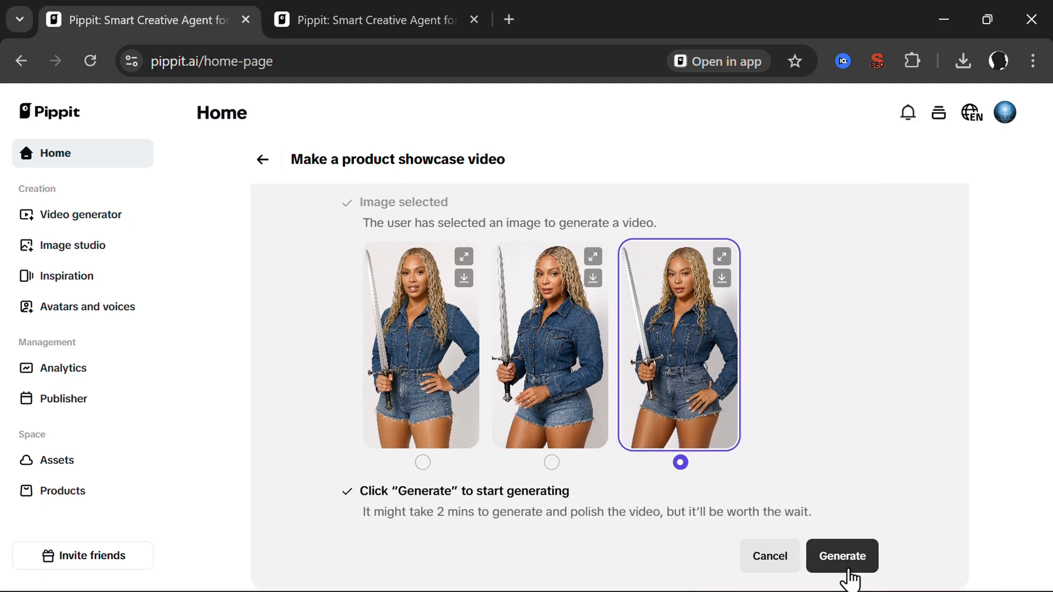
click(841, 557)
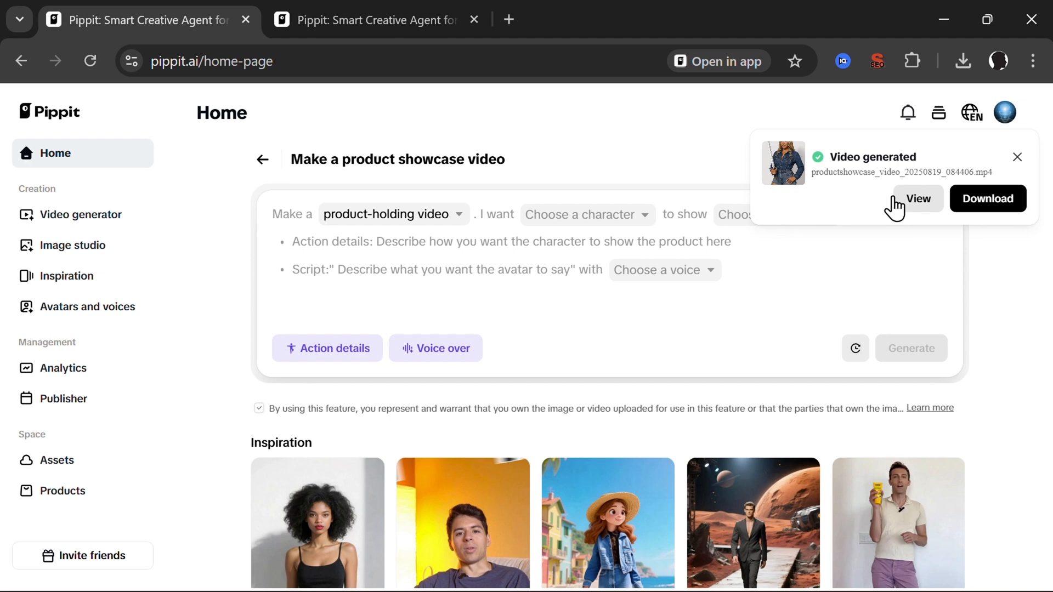
- Play the 10-second sword video, close the player, and dismiss the Video generated notice
click(916, 199)
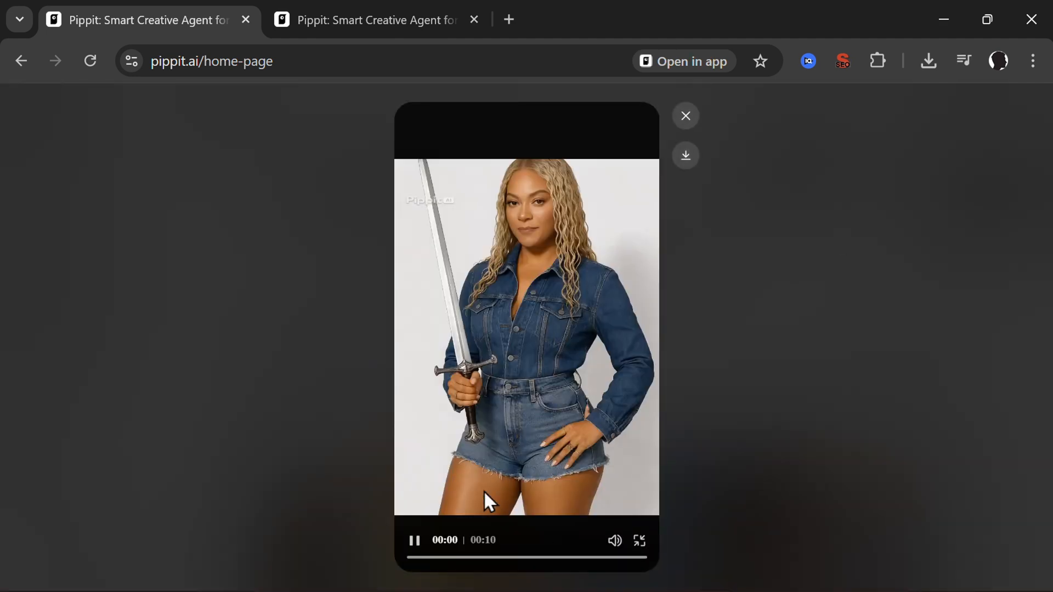
click(613, 539)
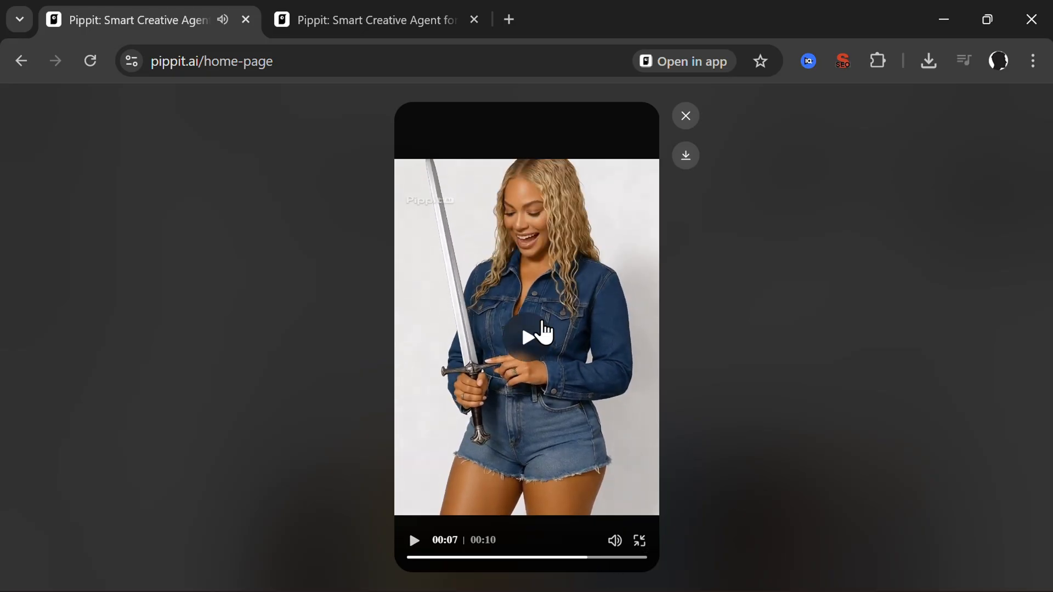
click(526, 336)
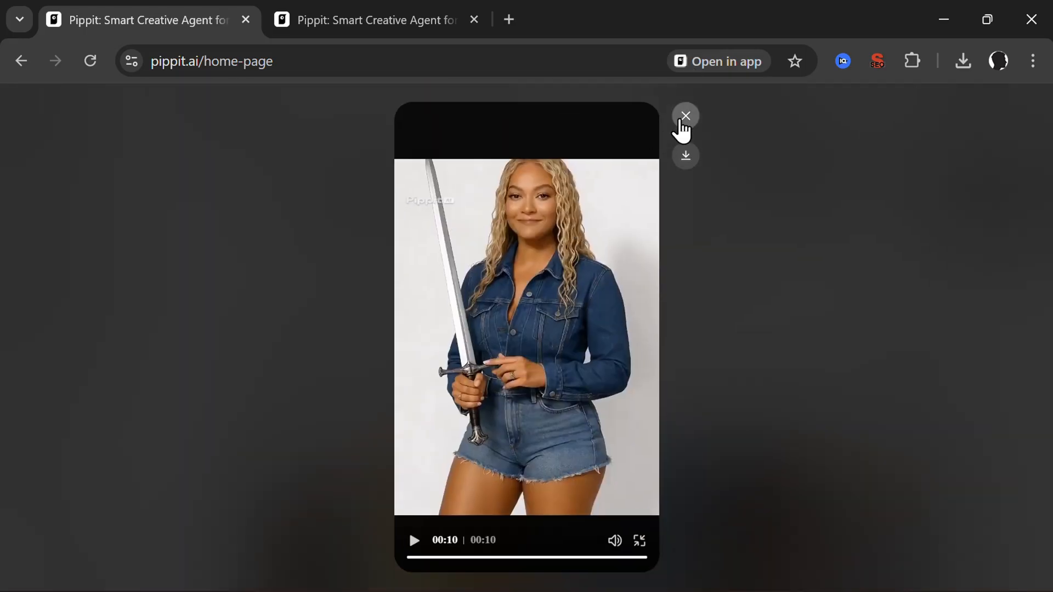
click(686, 116)
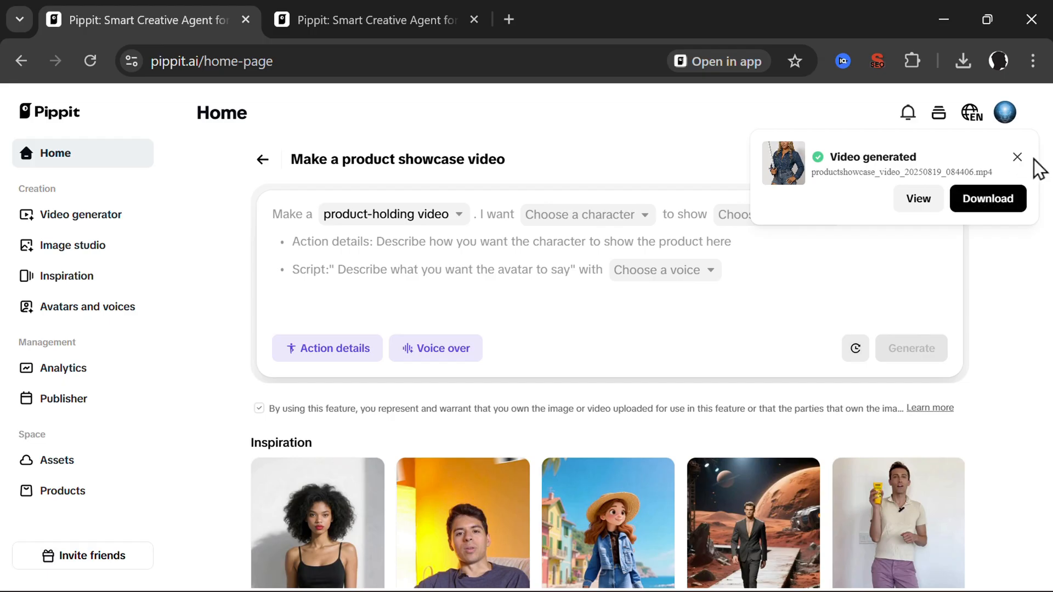
click(1018, 157)
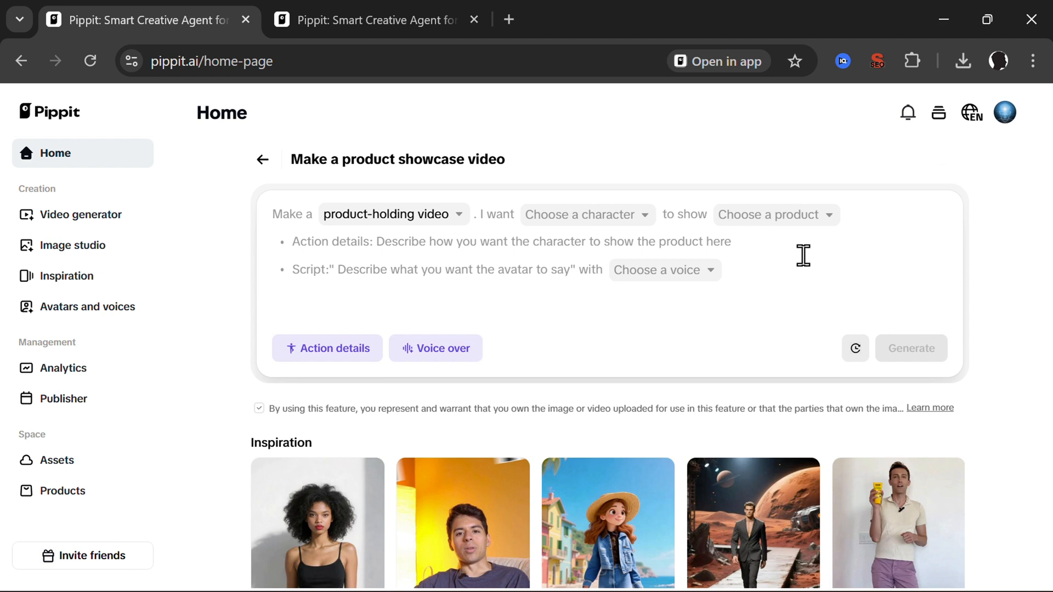
mouse_move(836, 264)
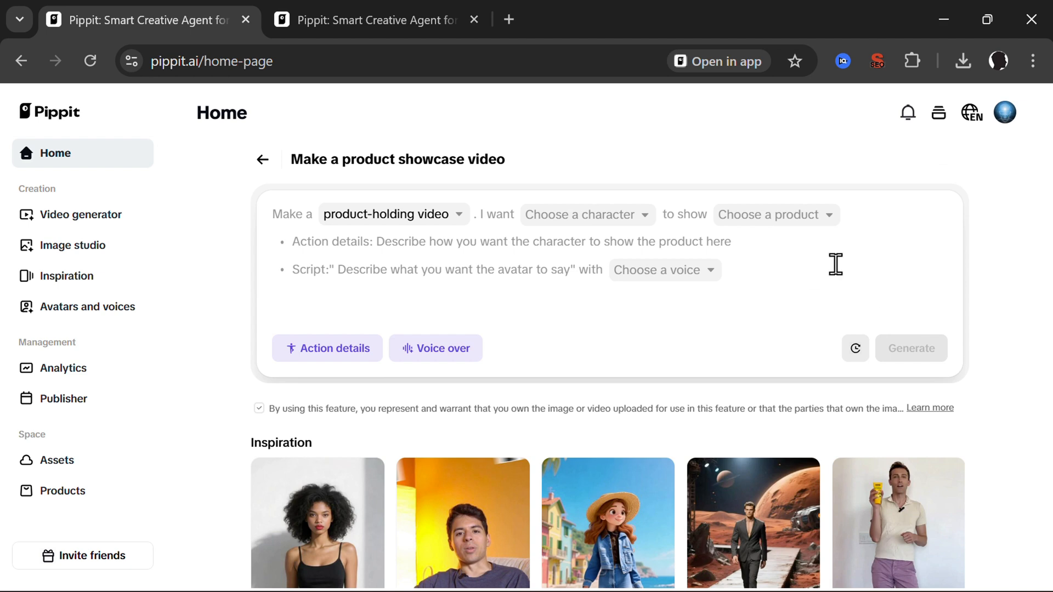
mouse_move(927, 490)
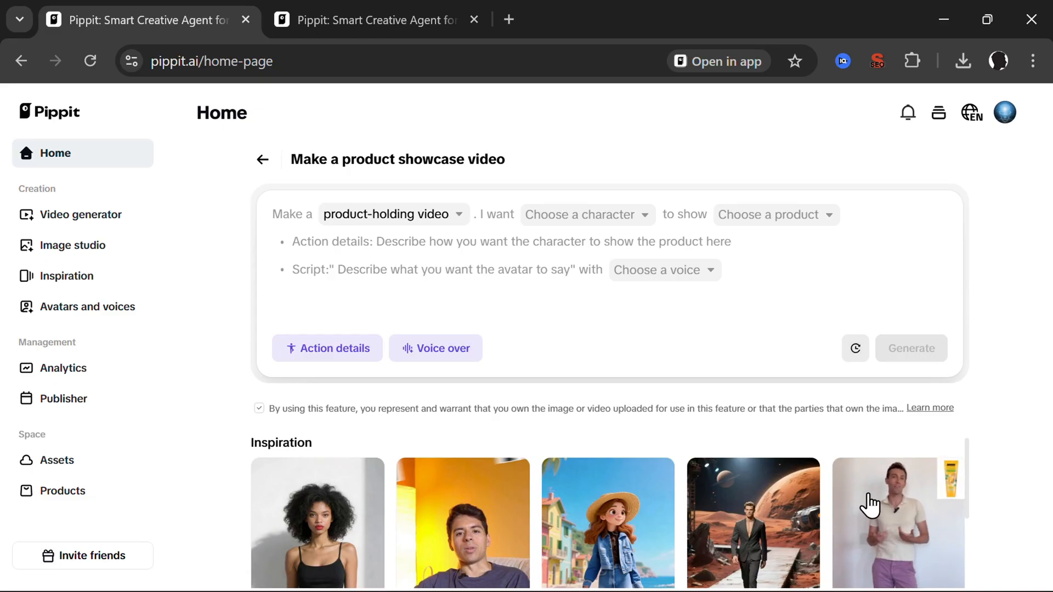
click(898, 523)
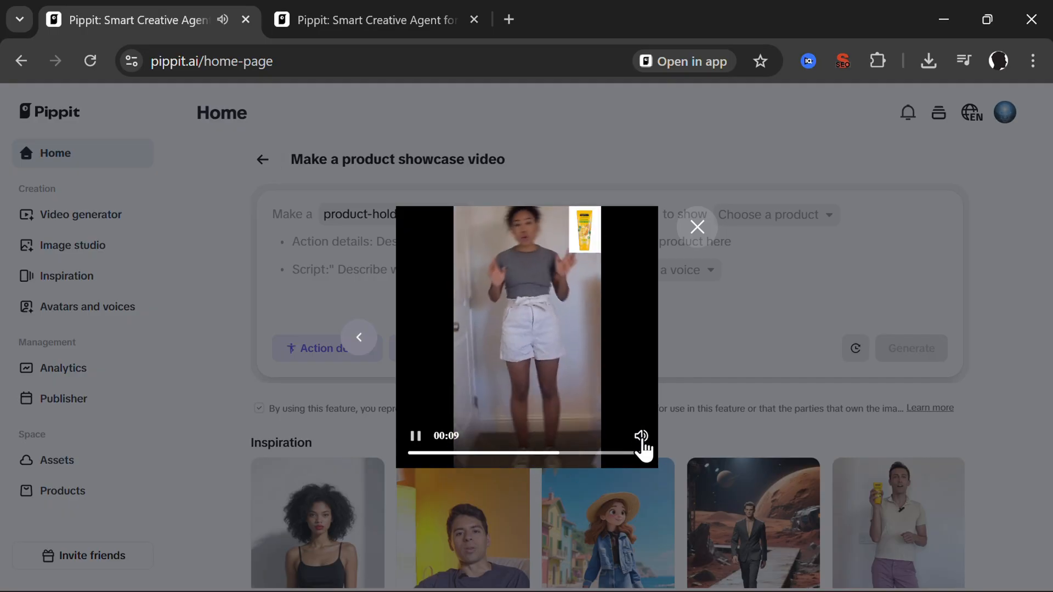
click(697, 227)
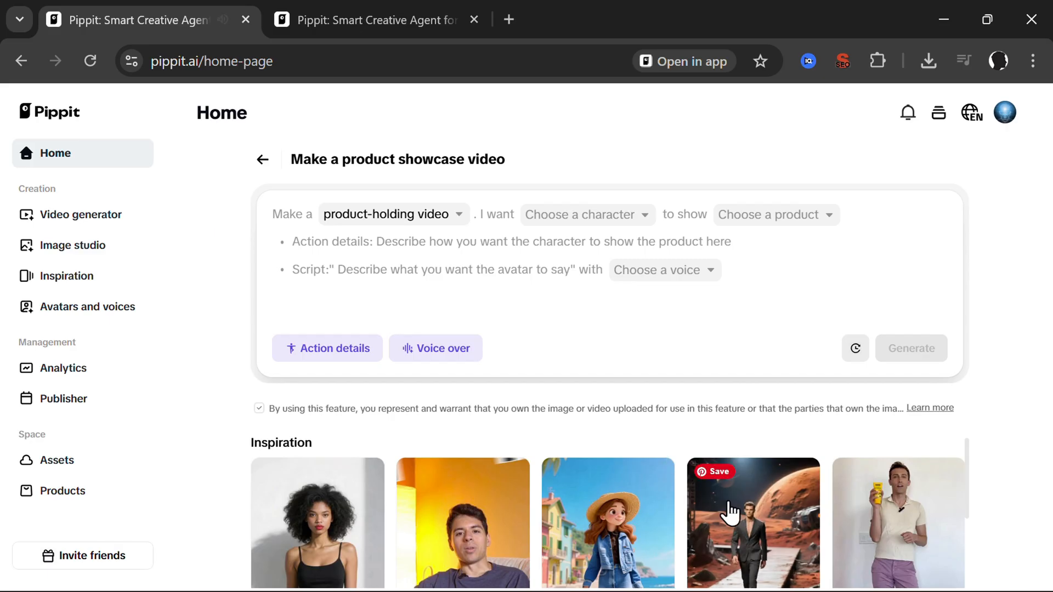
click(753, 523)
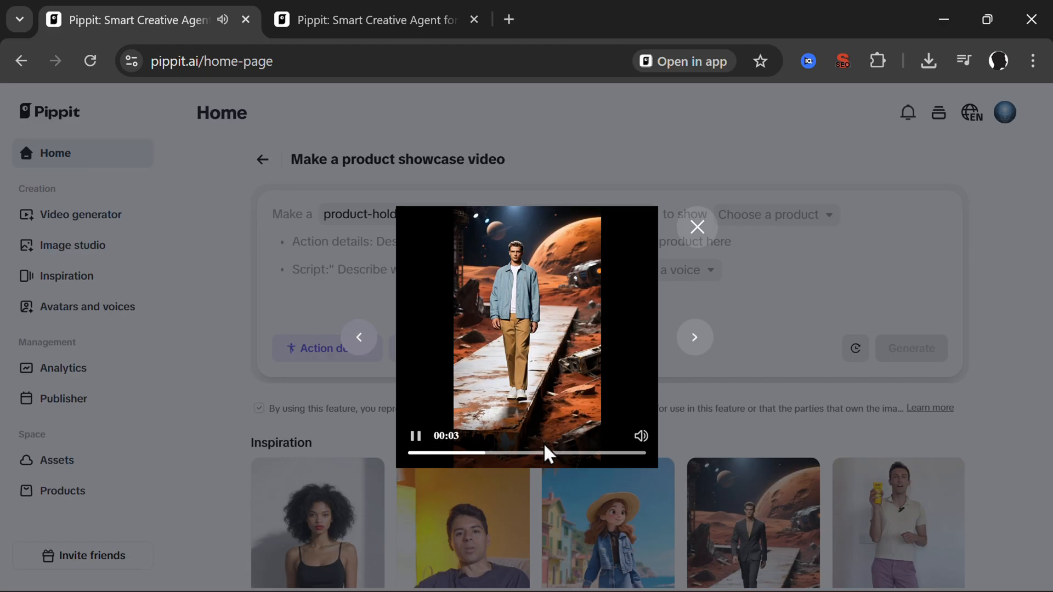
click(697, 227)
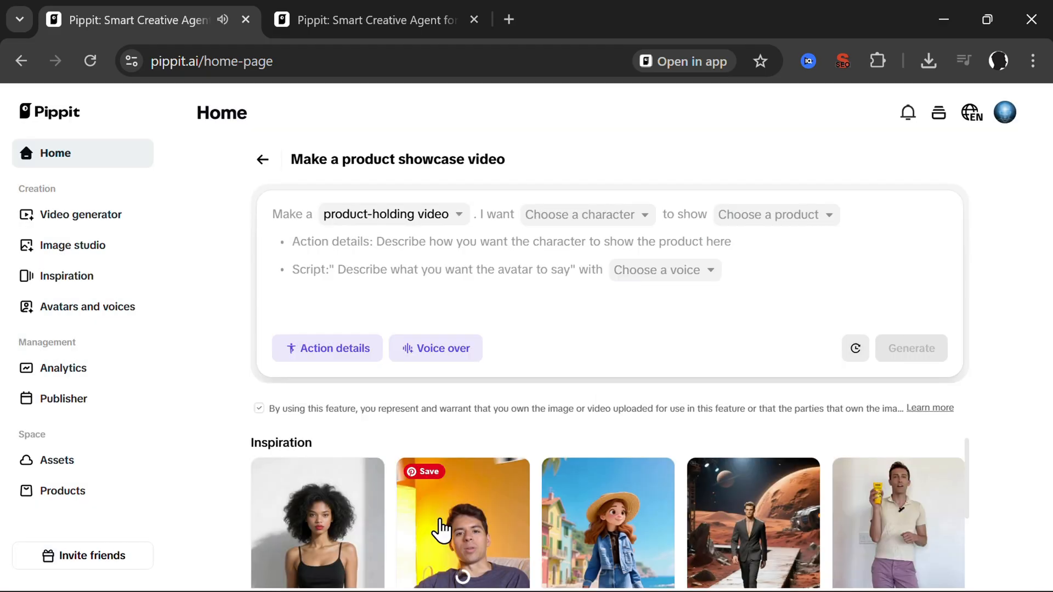
click(463, 524)
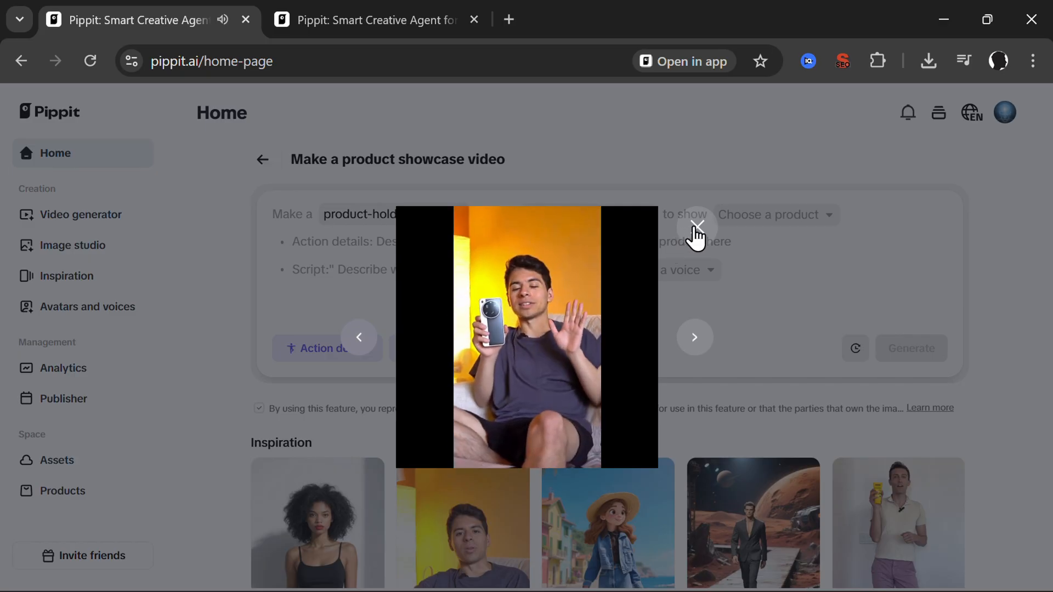
click(697, 225)
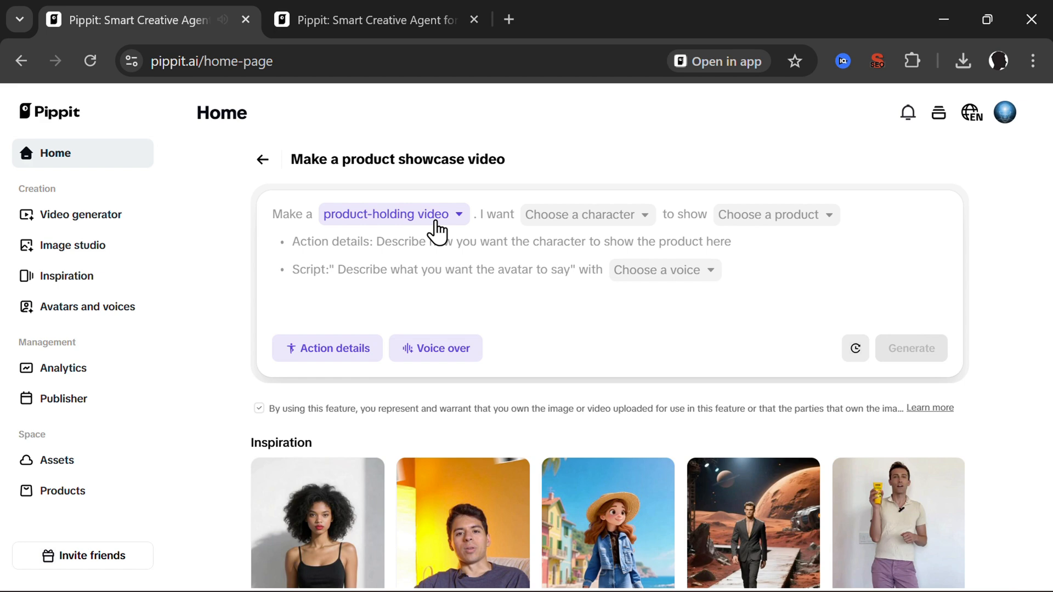
- Switch the video type to virtual try-on and confirm Kael as the character
click(392, 215)
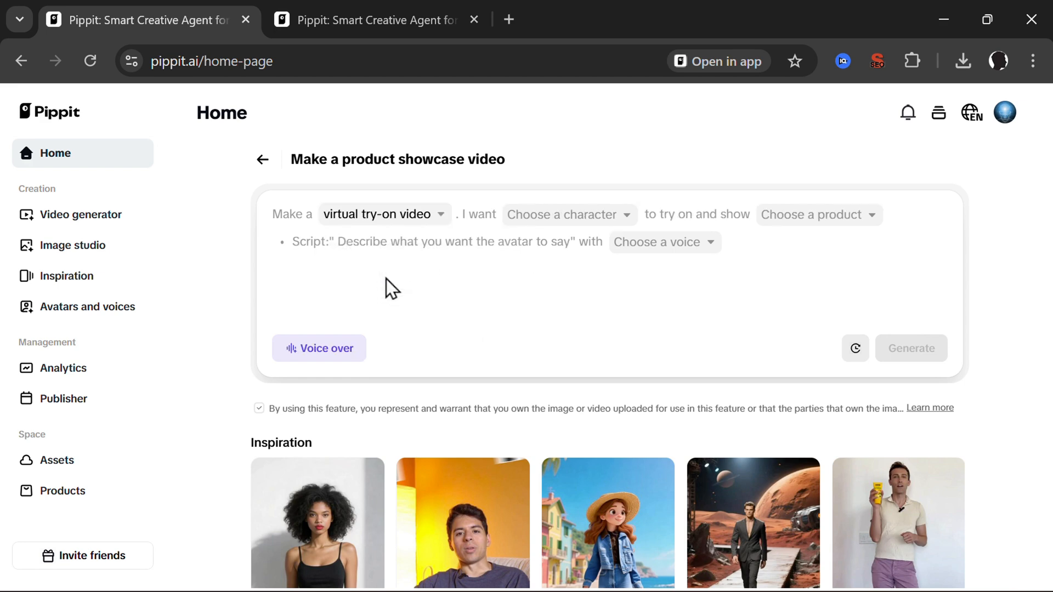
mouse_move(553, 238)
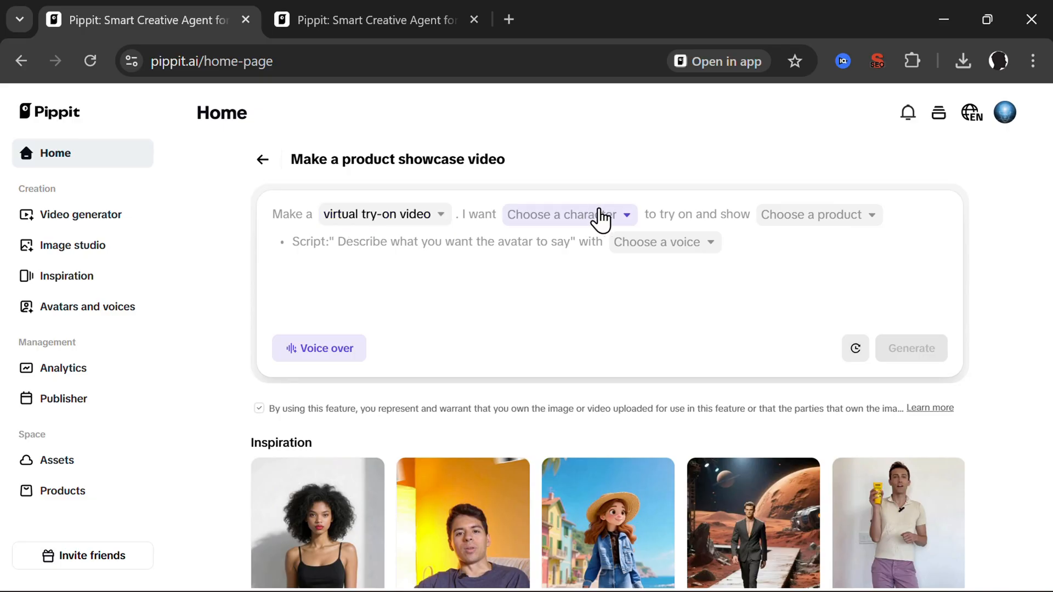
click(564, 215)
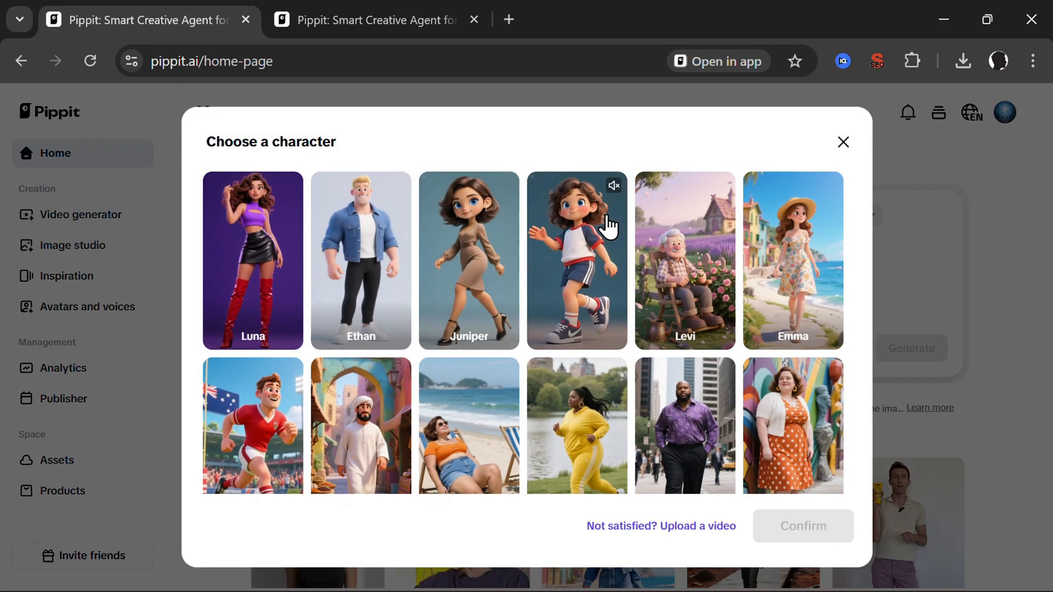
scroll(down, 3)
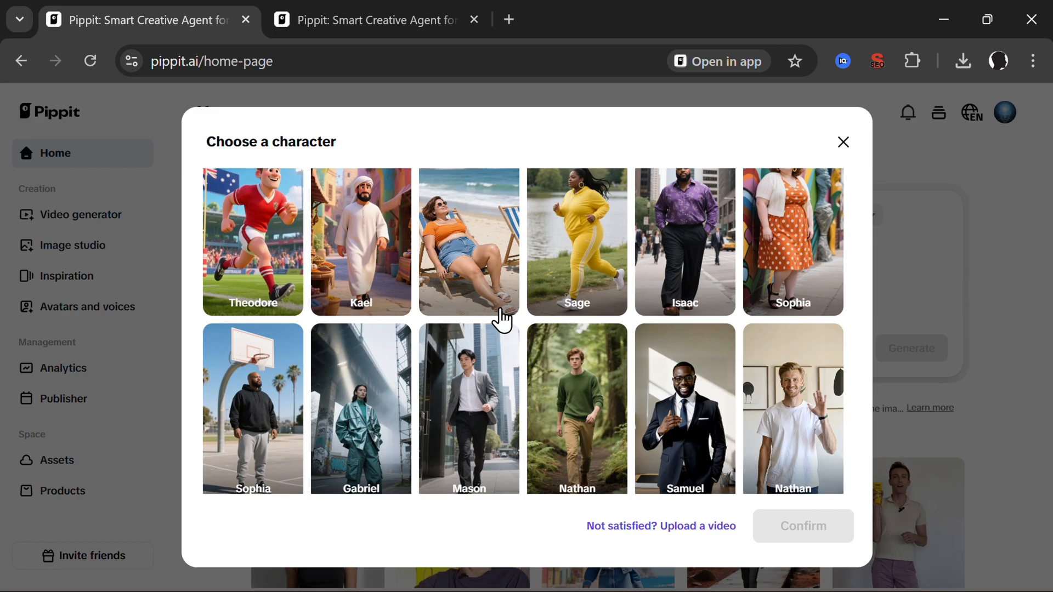
scroll(down, 3)
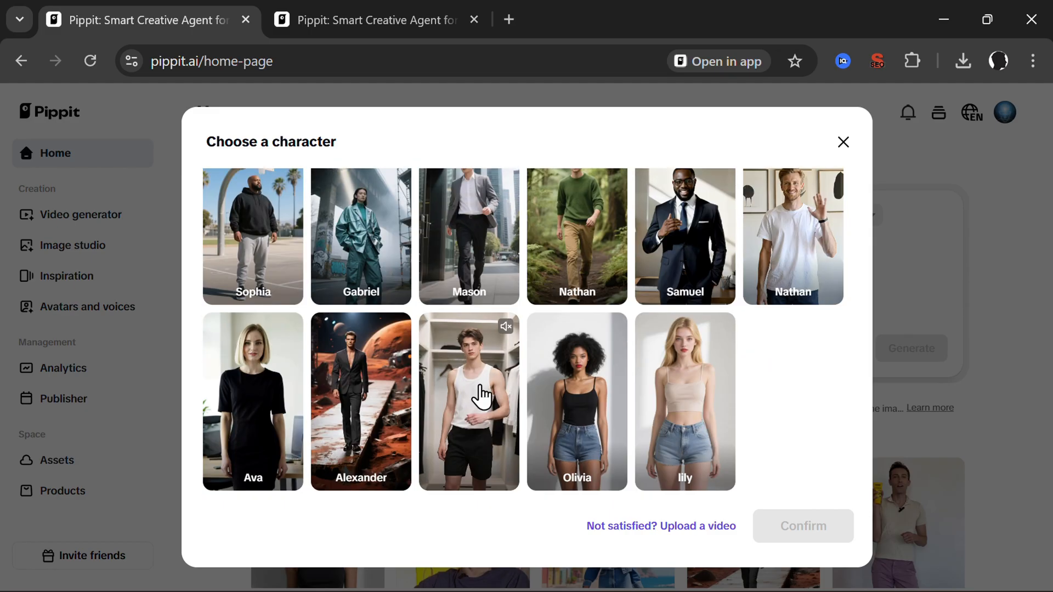
click(468, 401)
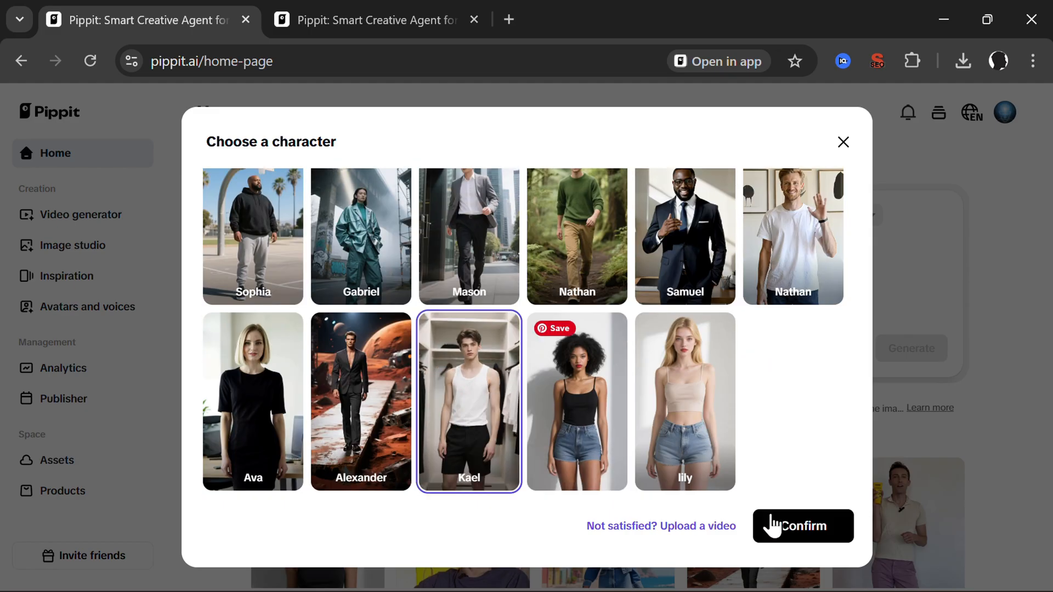
click(802, 526)
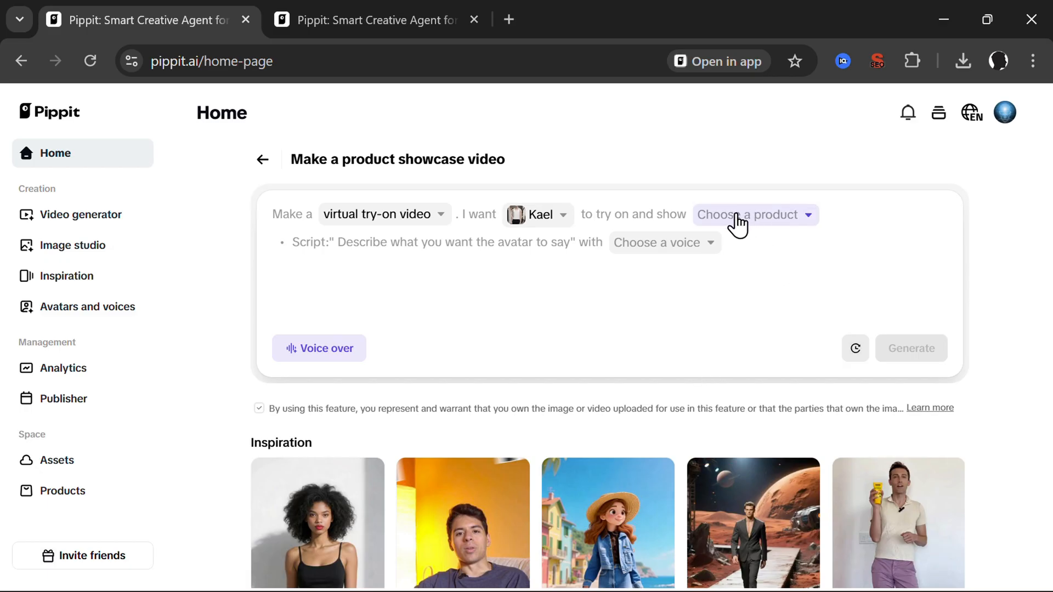
- Upload the red outfit image, enter the 'Hi everyone. How are you doing?…' script, and generate images
click(750, 215)
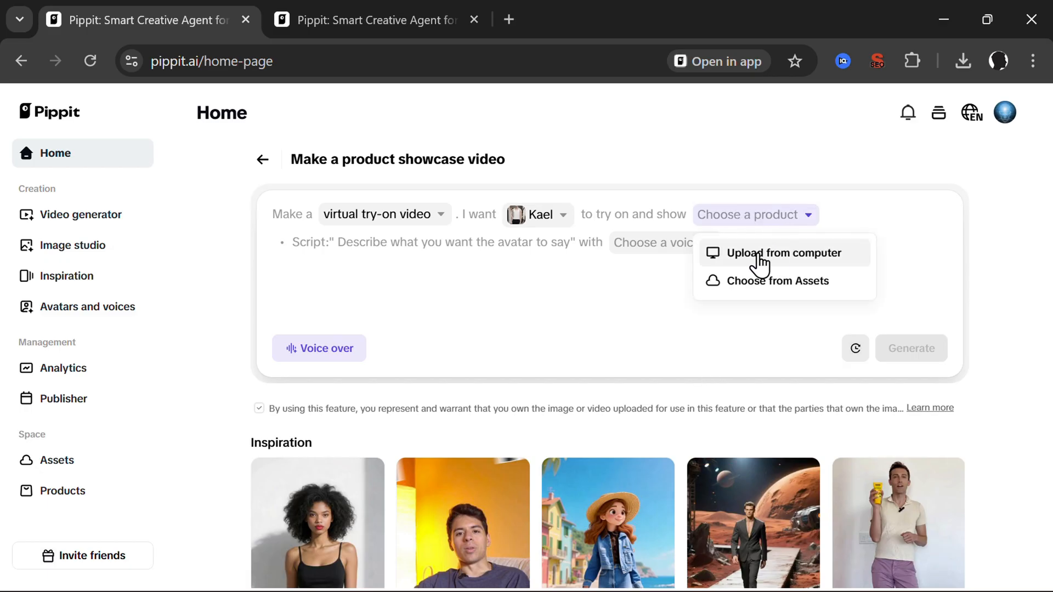
click(785, 252)
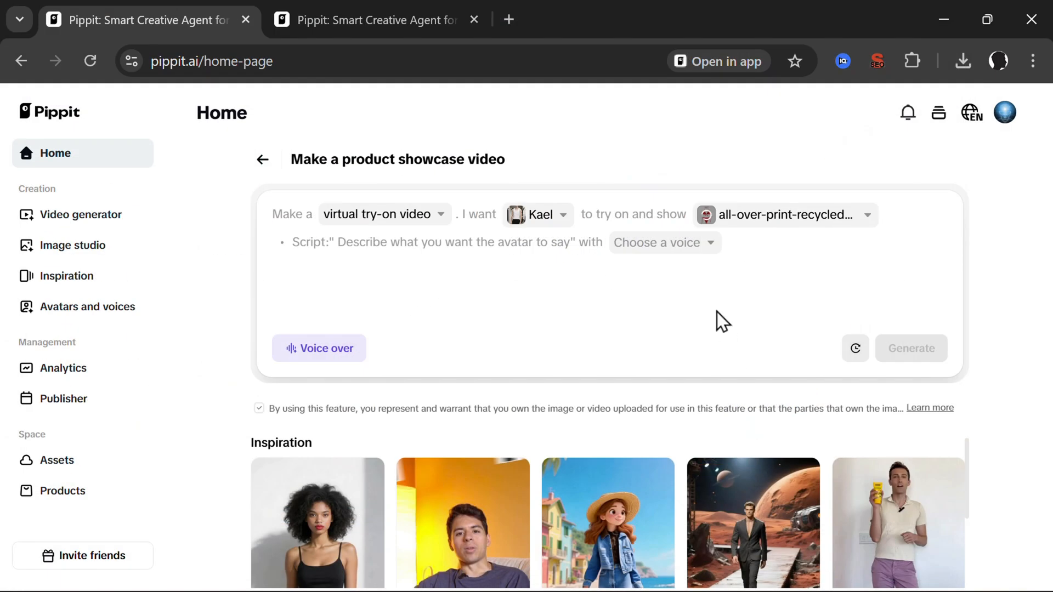
mouse_move(745, 304)
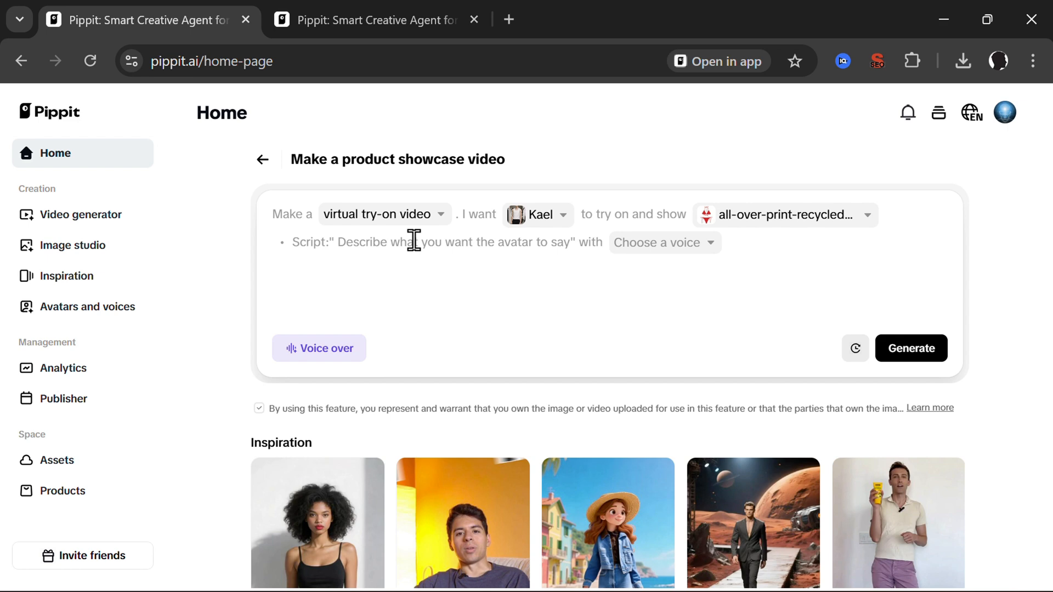
text(Hi everyone. How are you doing? Do you like this outfit? It is called modern red male.)
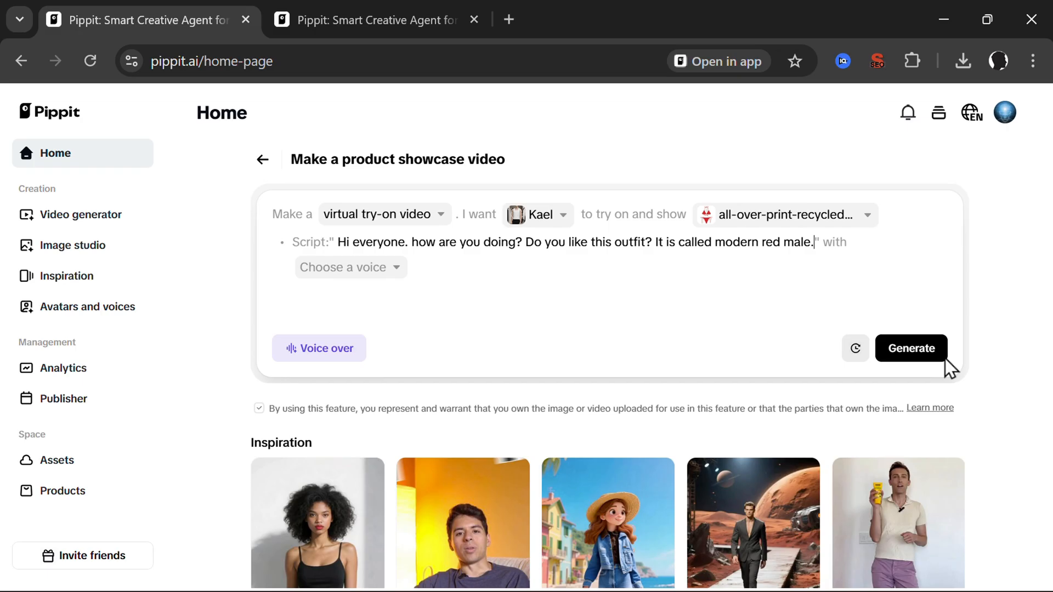
click(910, 348)
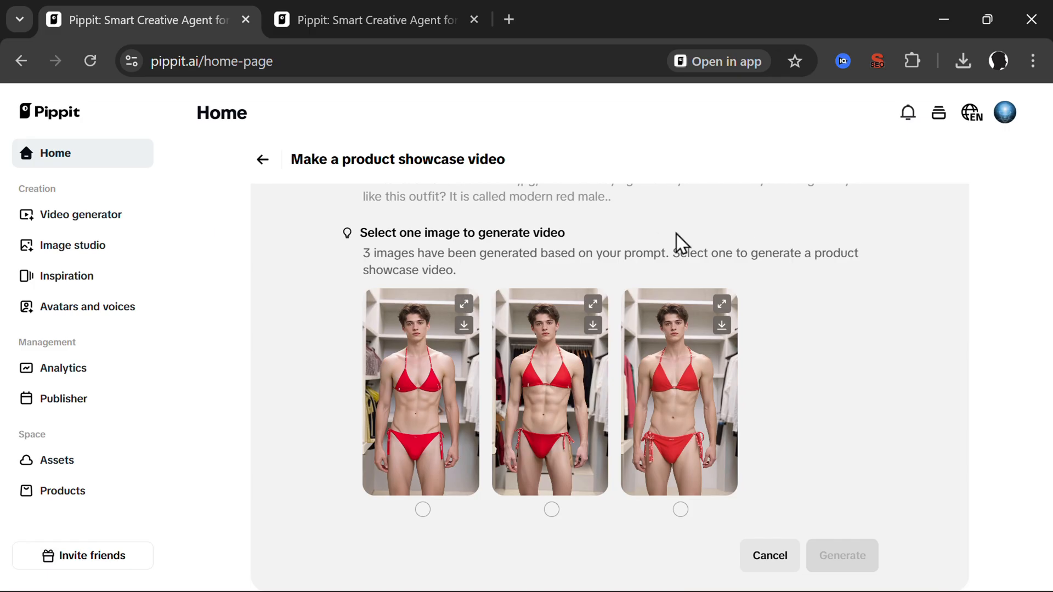
mouse_move(696, 242)
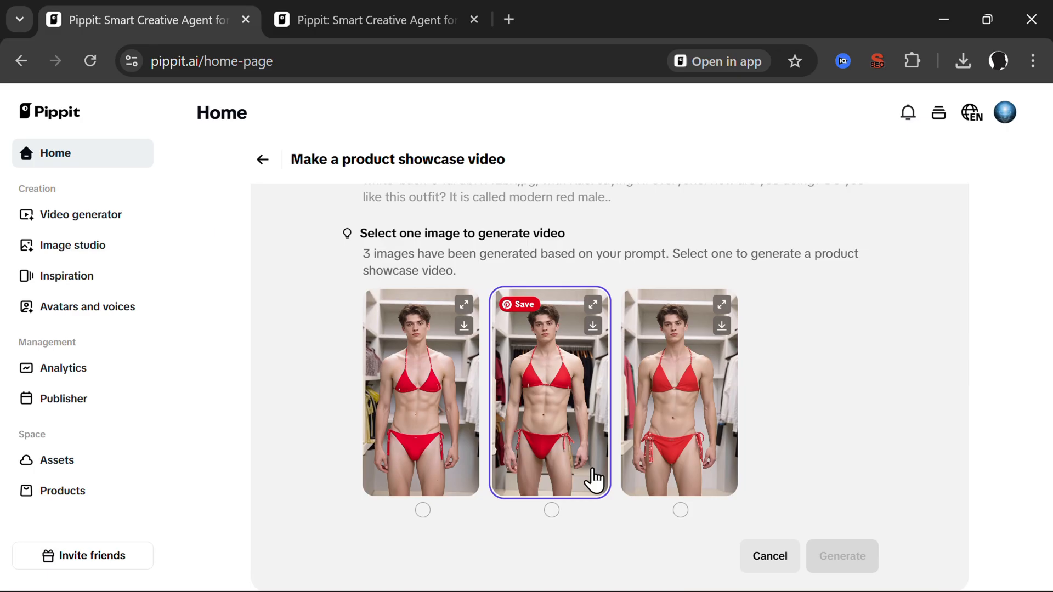
mouse_move(583, 462)
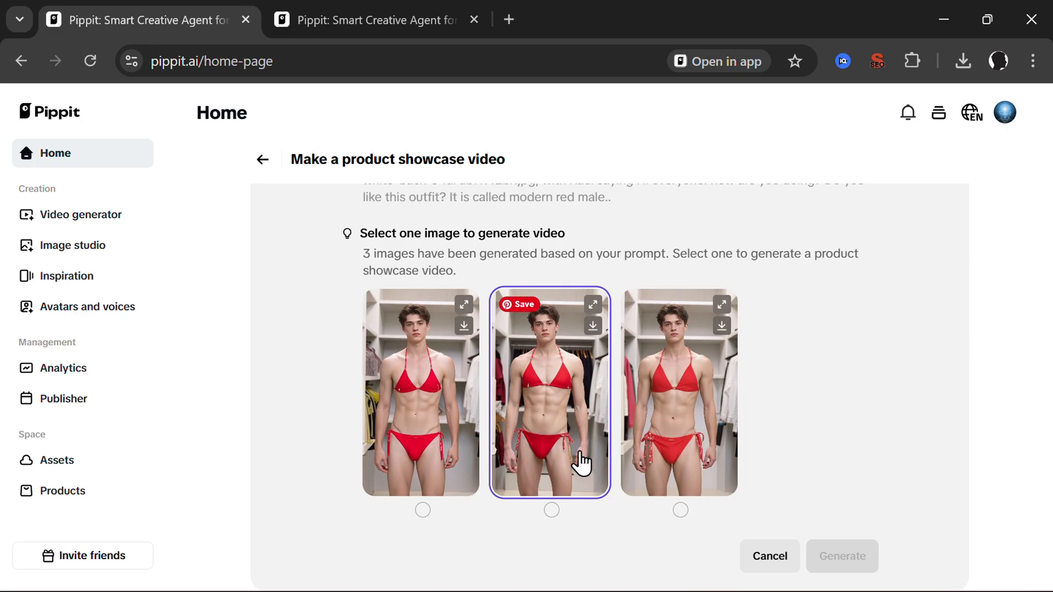
- Generate the try-on video from the second Kael image and open it for viewing
click(551, 462)
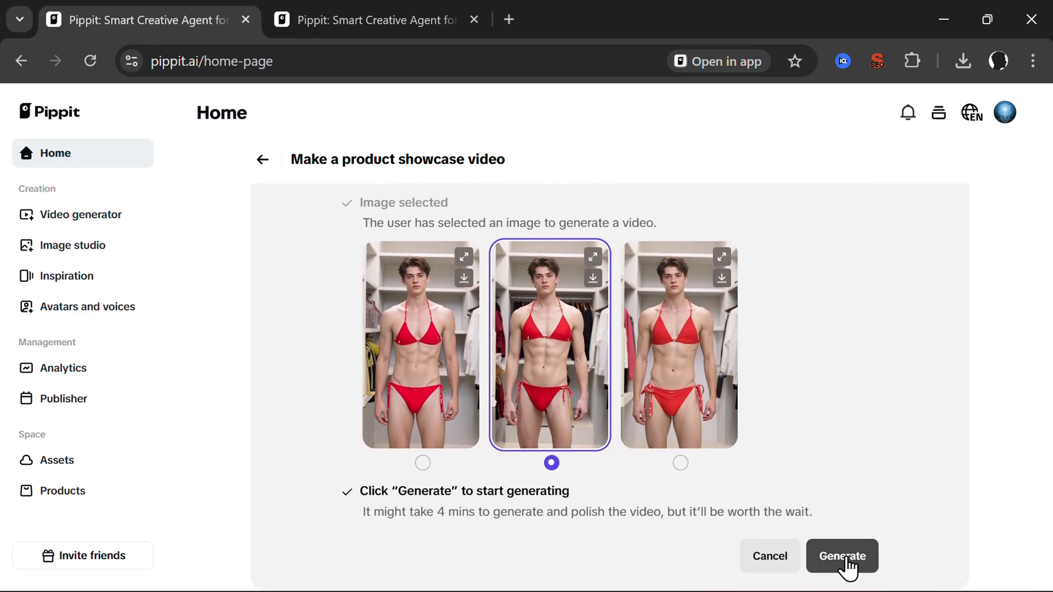
click(842, 556)
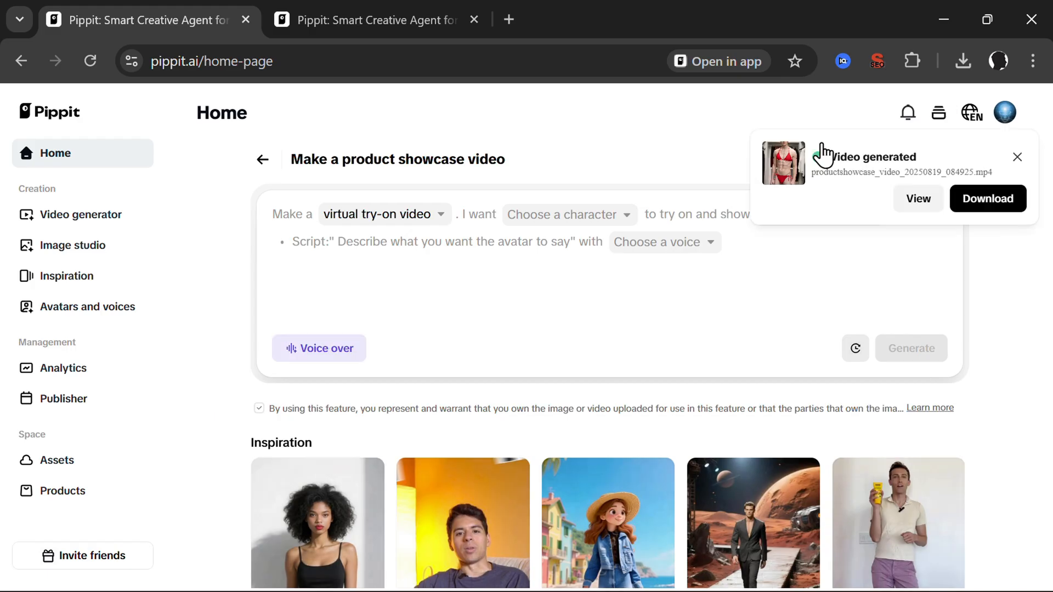
mouse_move(871, 218)
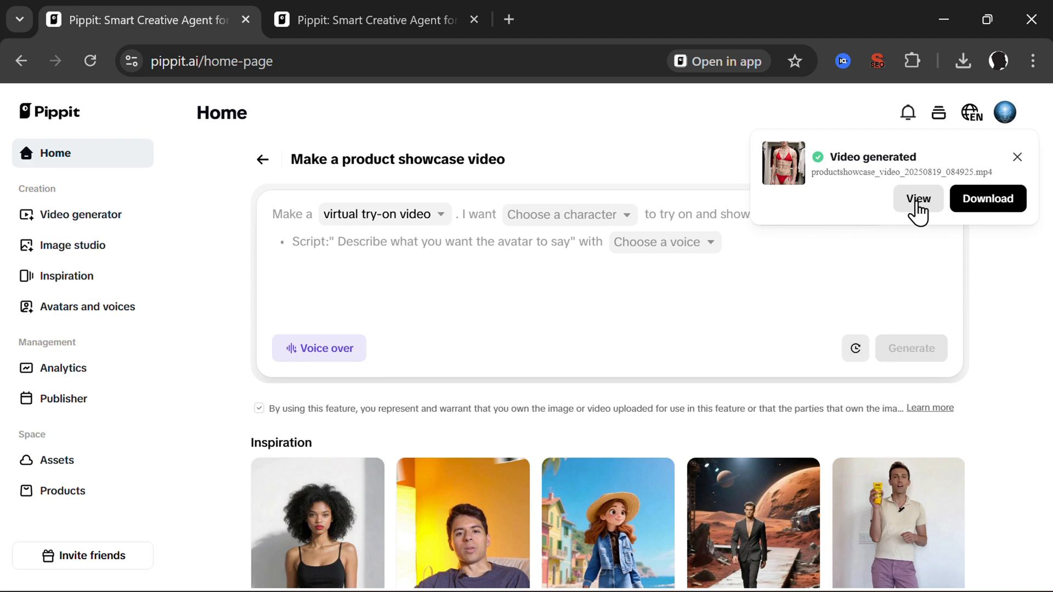
click(918, 199)
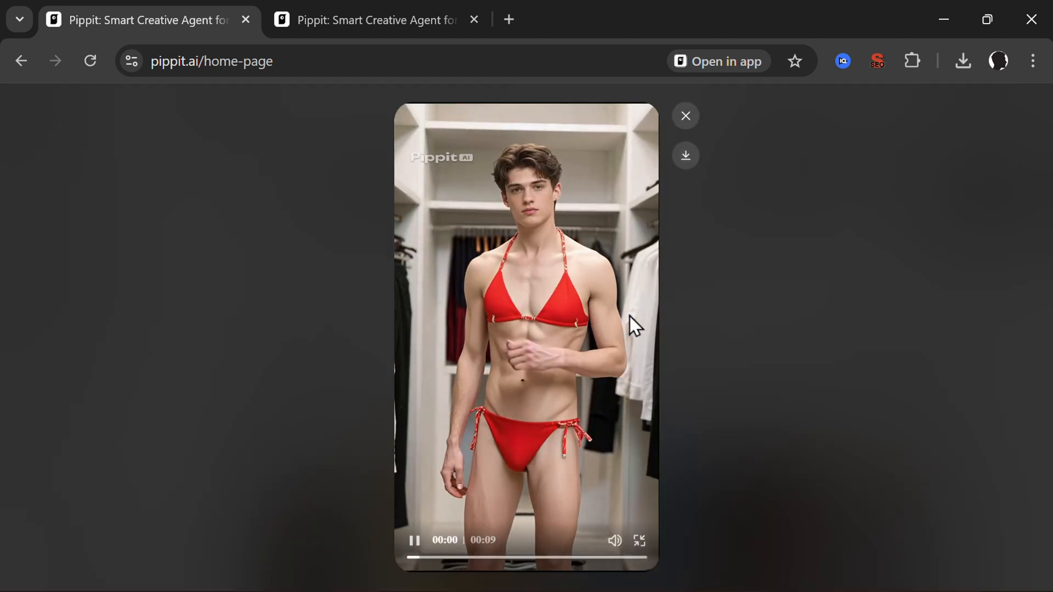
- Pause and resume Kael's 9-second try-on clip, then close the preview
click(413, 541)
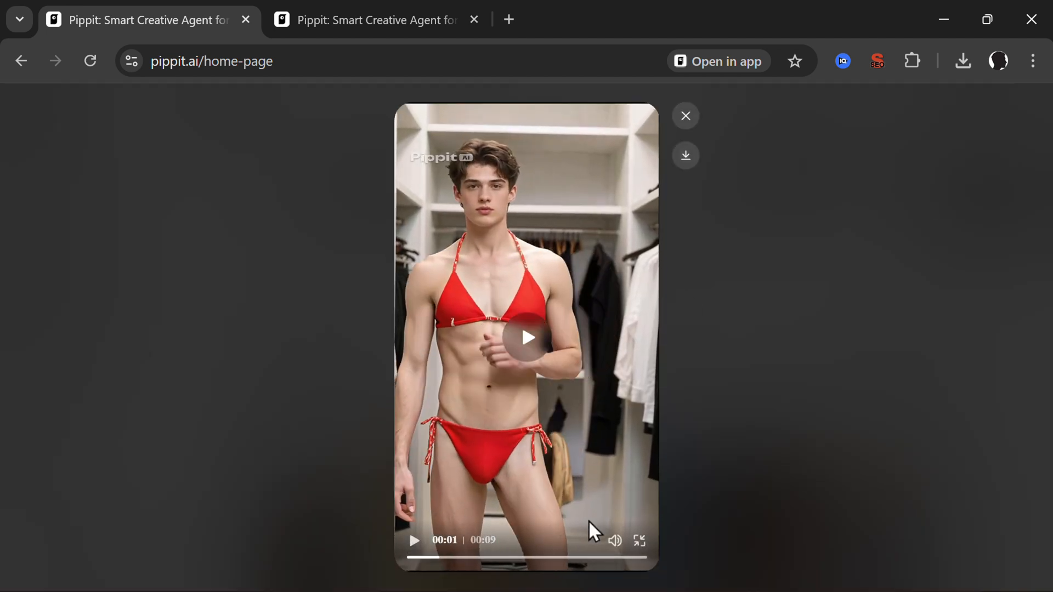
mouse_move(522, 349)
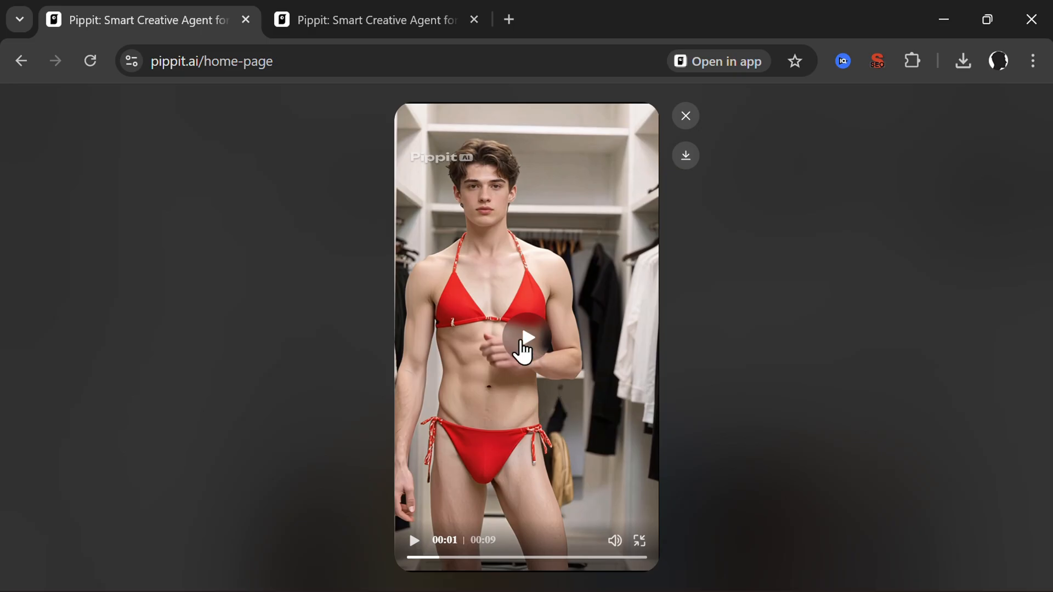
click(526, 337)
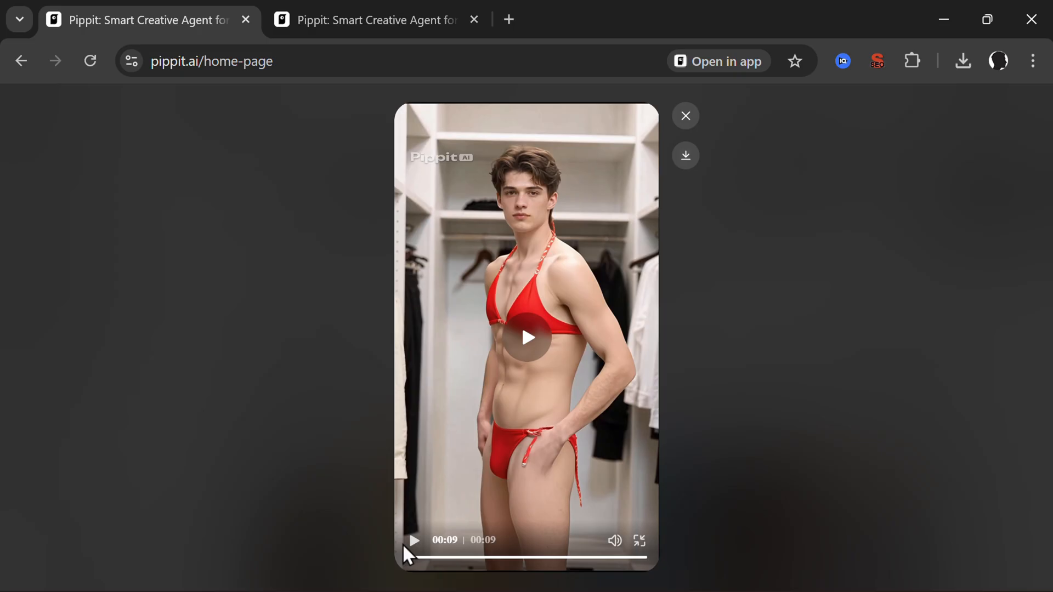
click(527, 338)
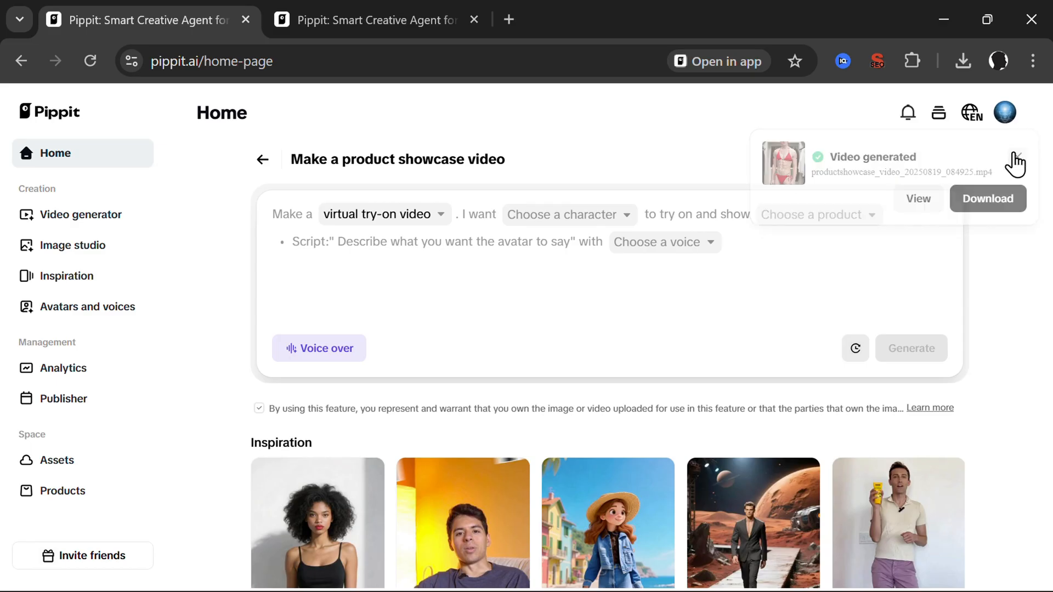
click(568, 215)
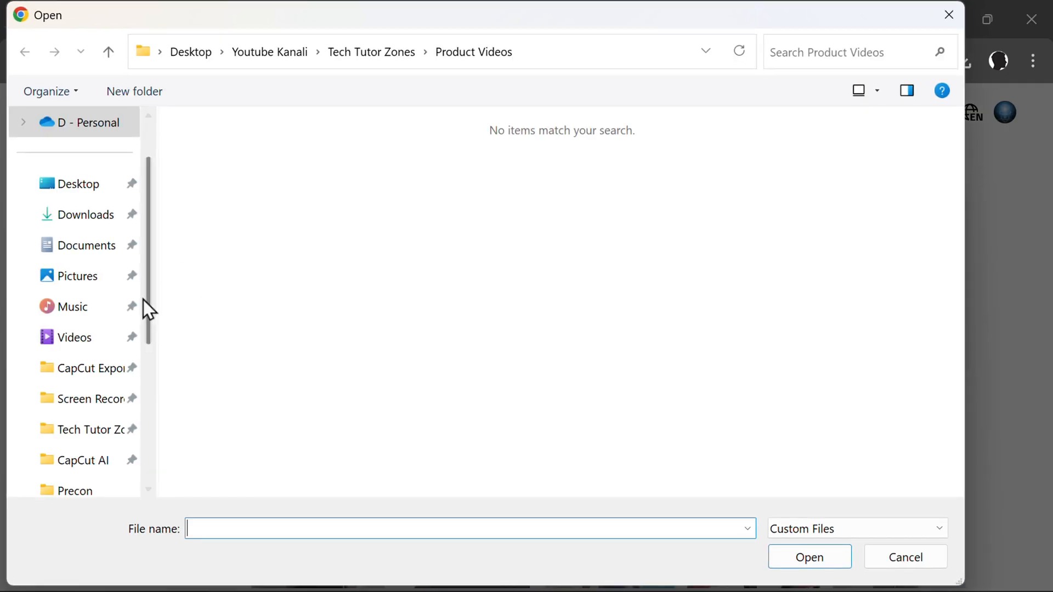
click(856, 529)
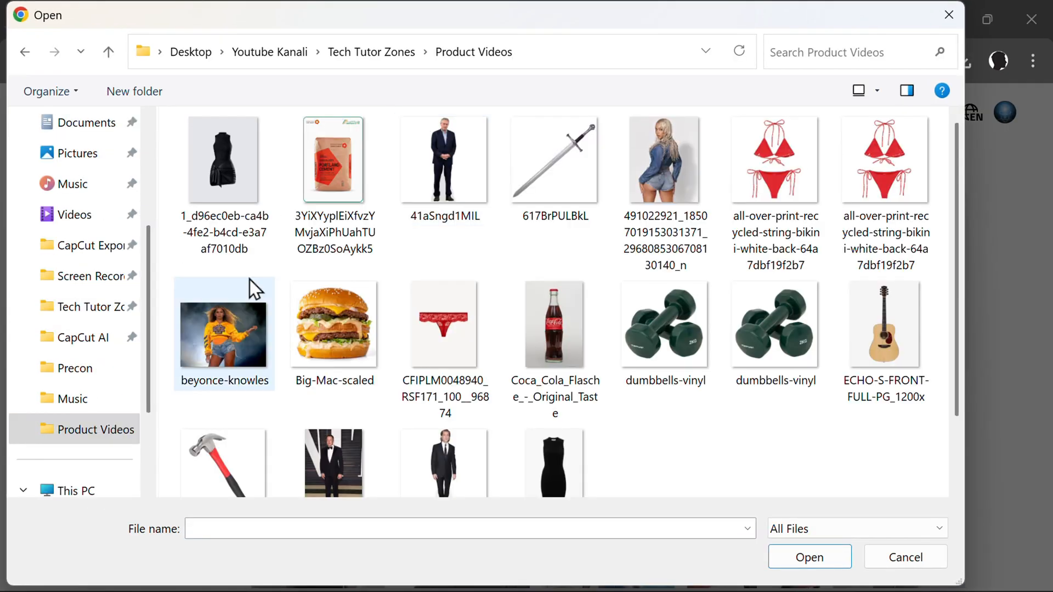
click(334, 324)
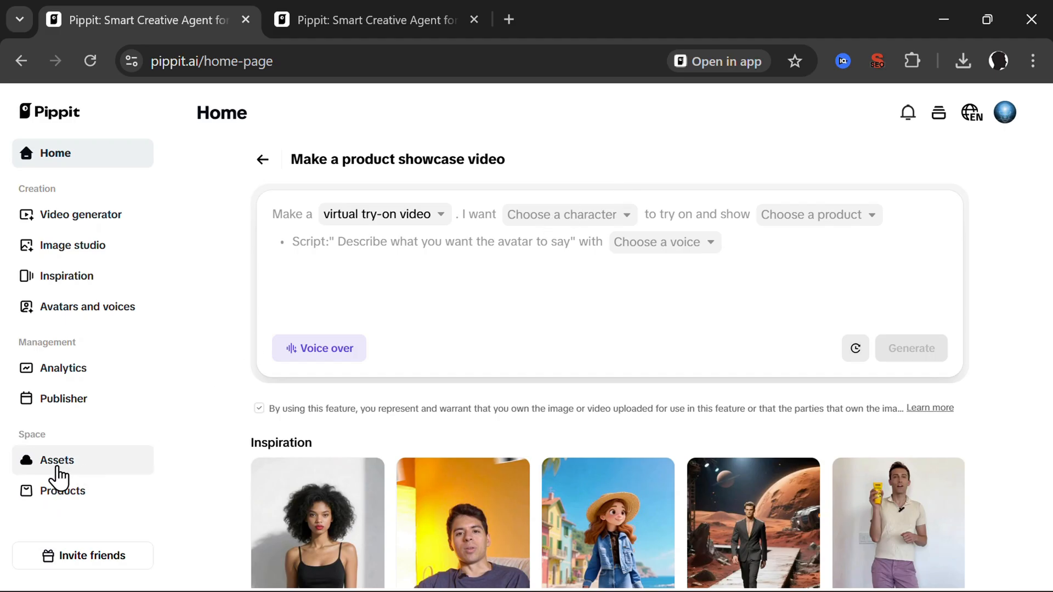
click(63, 490)
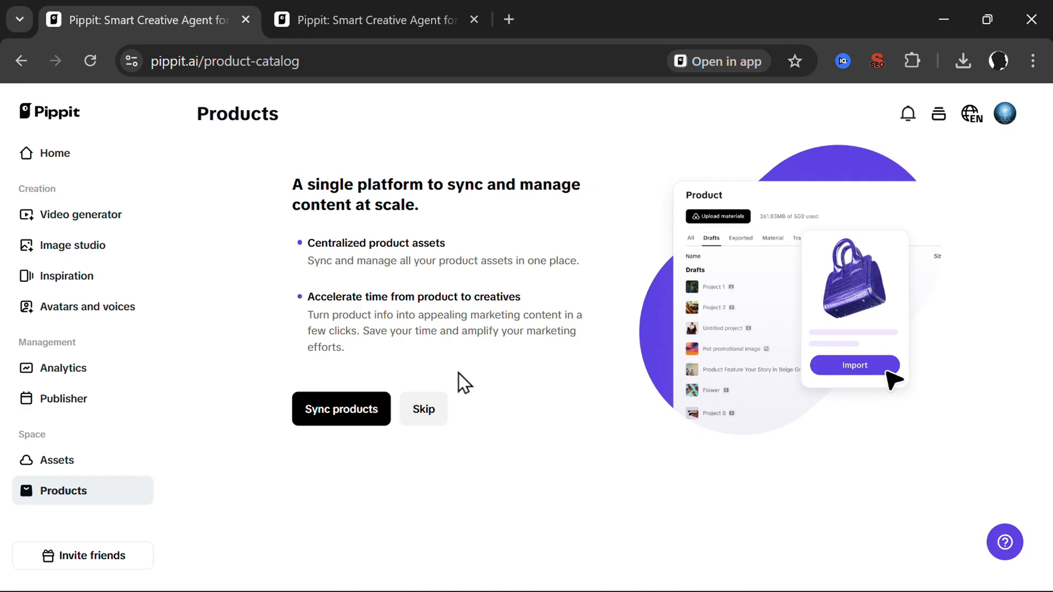
click(341, 410)
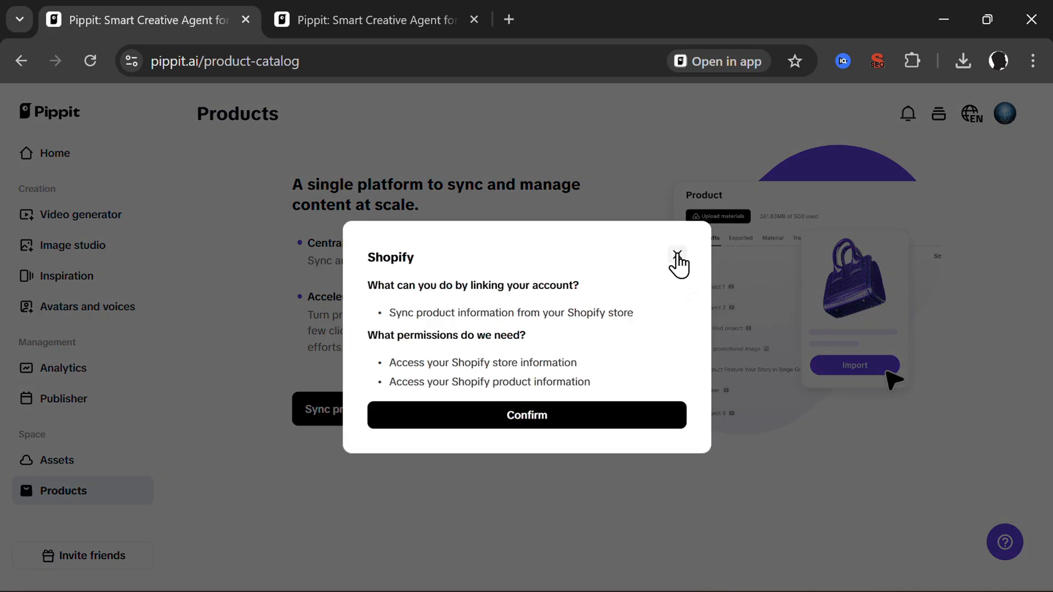
click(679, 260)
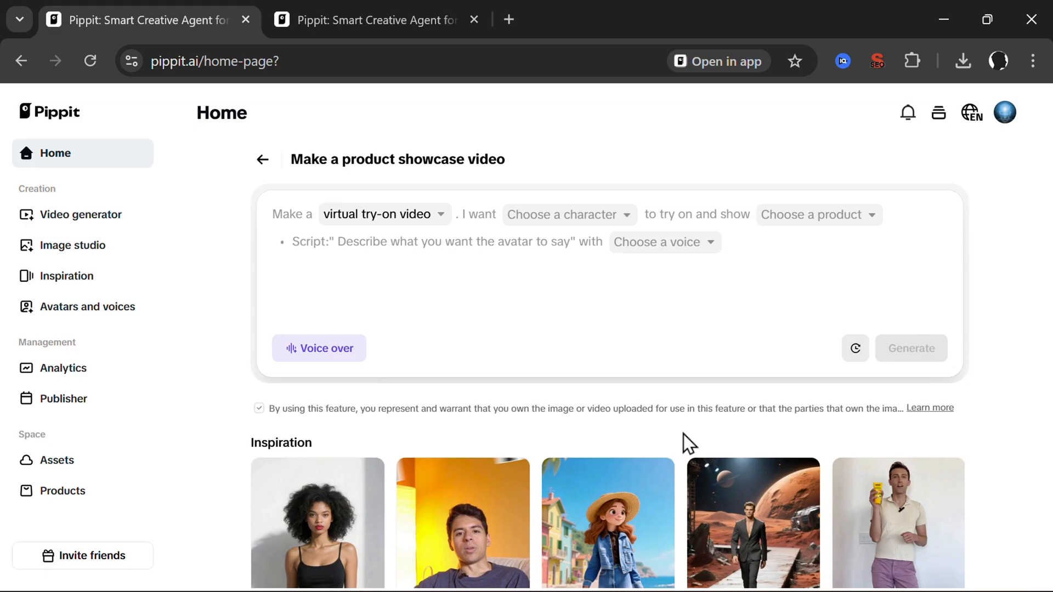
mouse_move(758, 391)
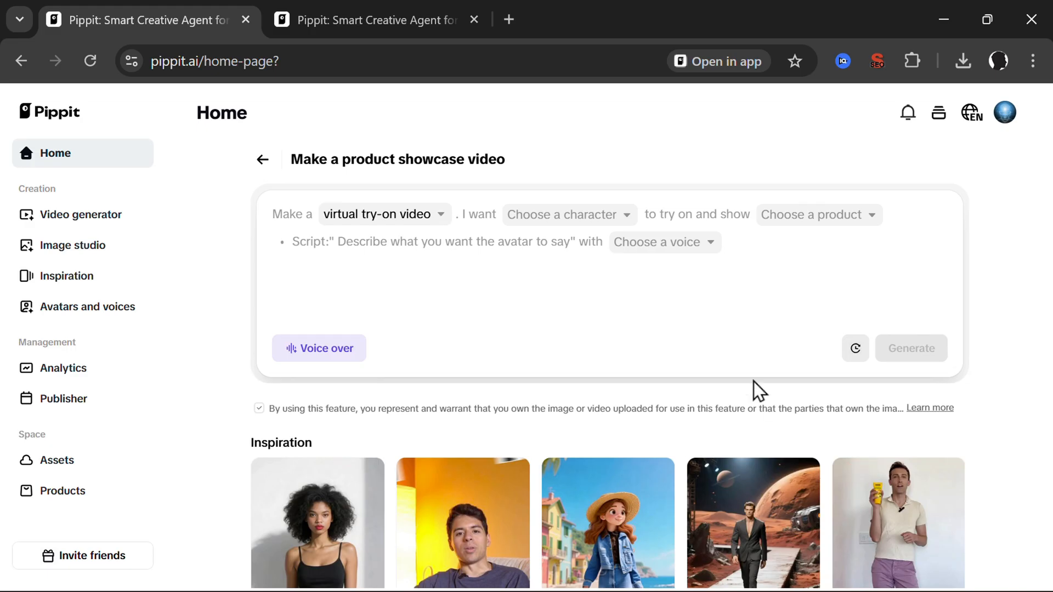
mouse_move(522, 303)
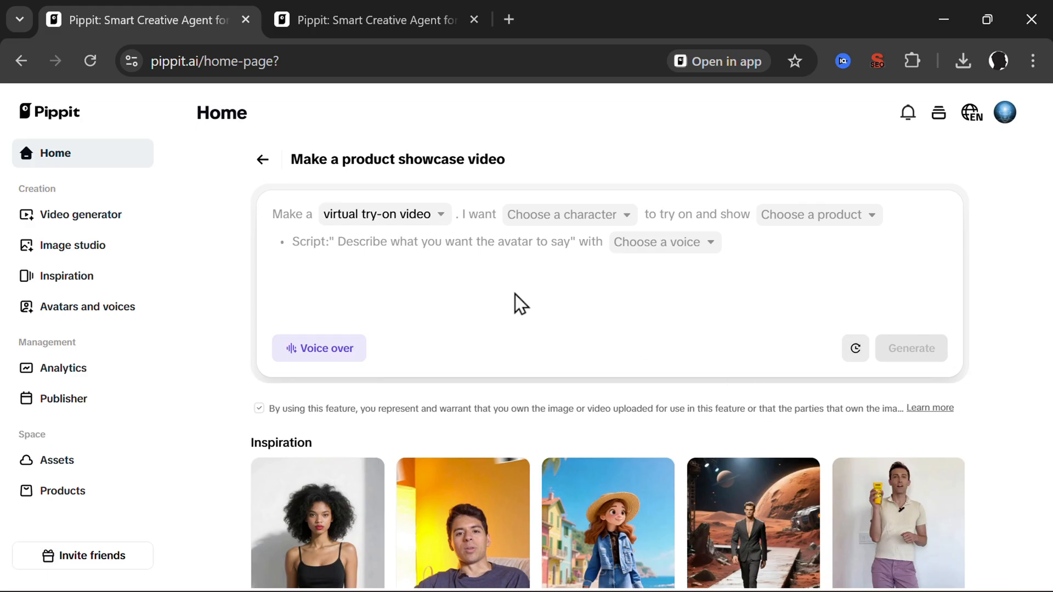
mouse_move(496, 293)
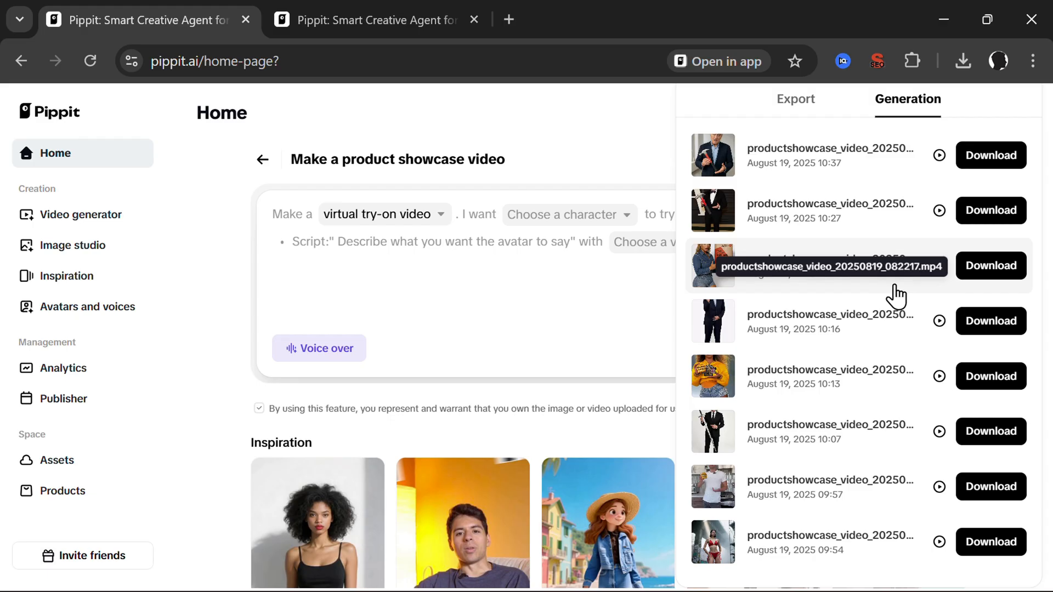
scroll(down, 3)
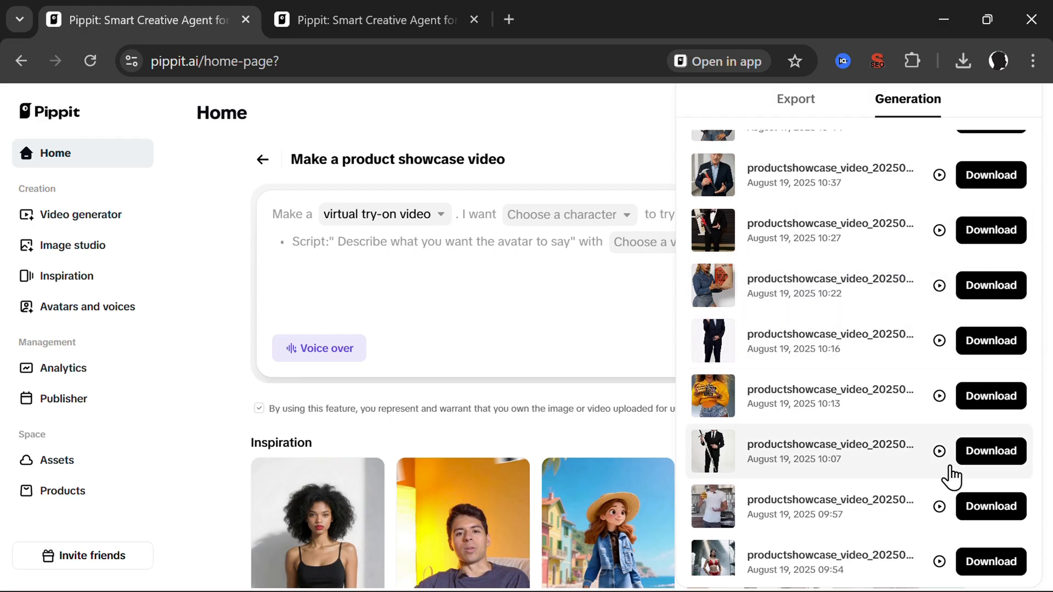
click(939, 451)
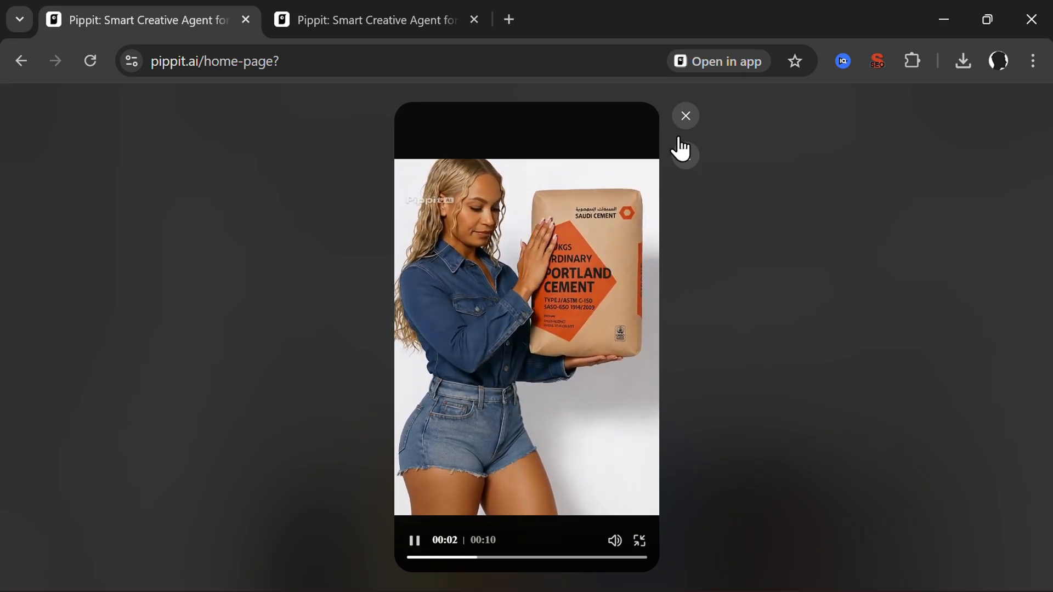
click(685, 115)
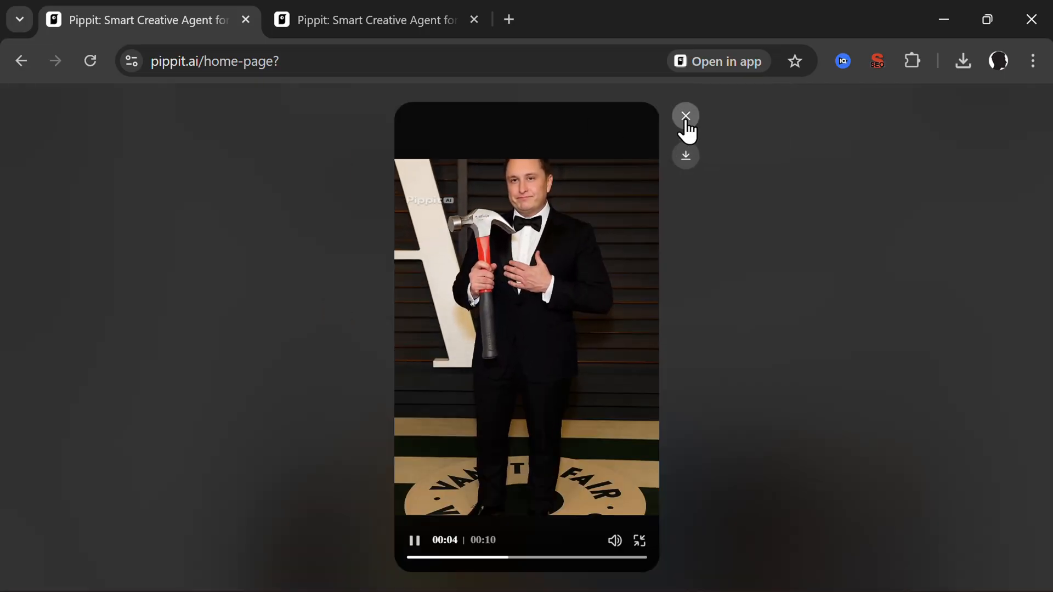
click(686, 115)
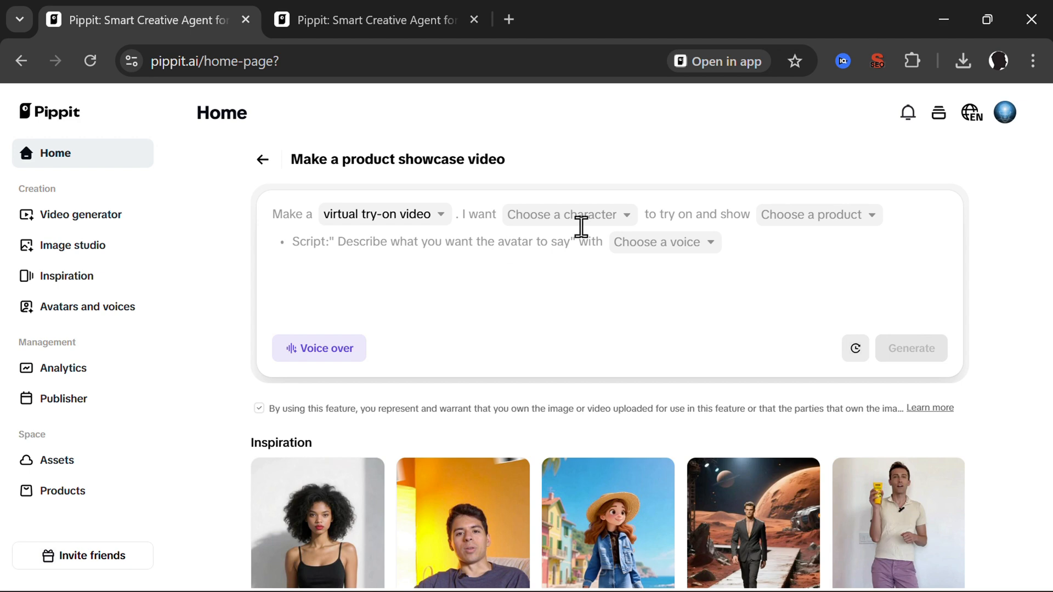
mouse_move(1003, 143)
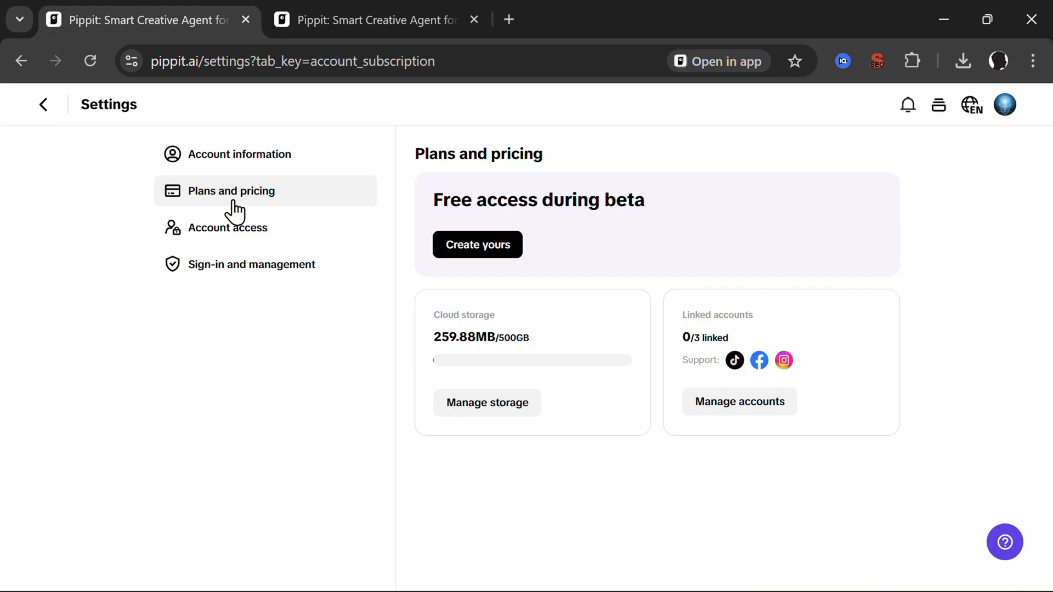
- Select the 'Free access during beta' heading on the Plans and pricing page
double_click(508, 199)
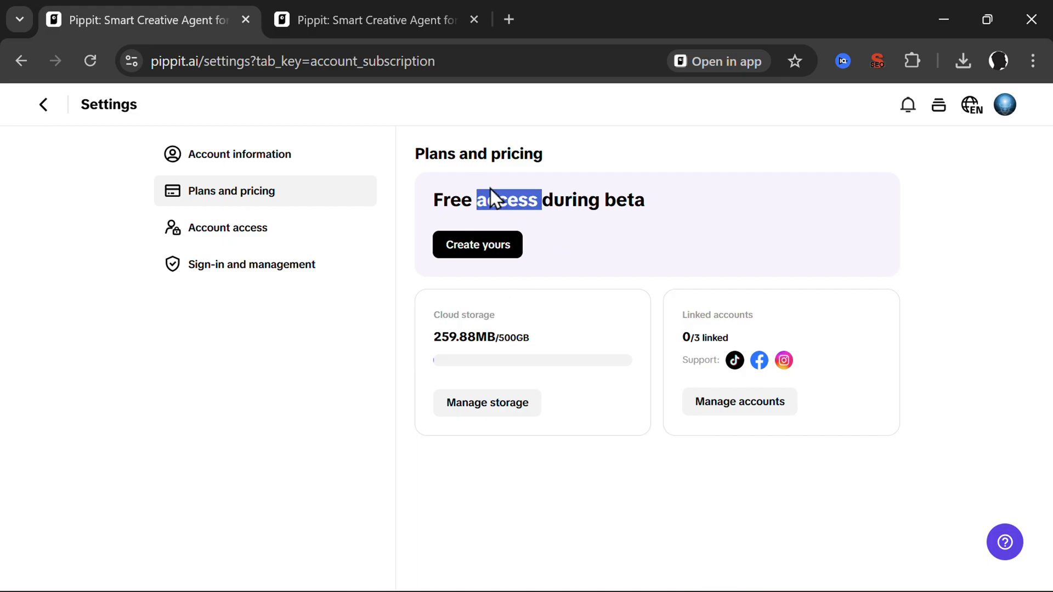
triple_click(538, 200)
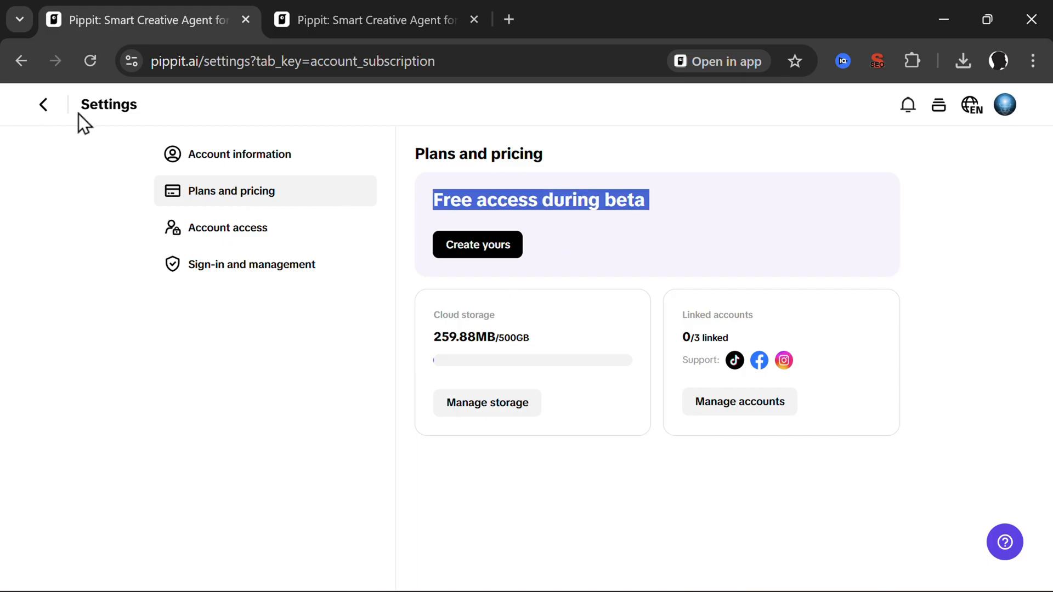